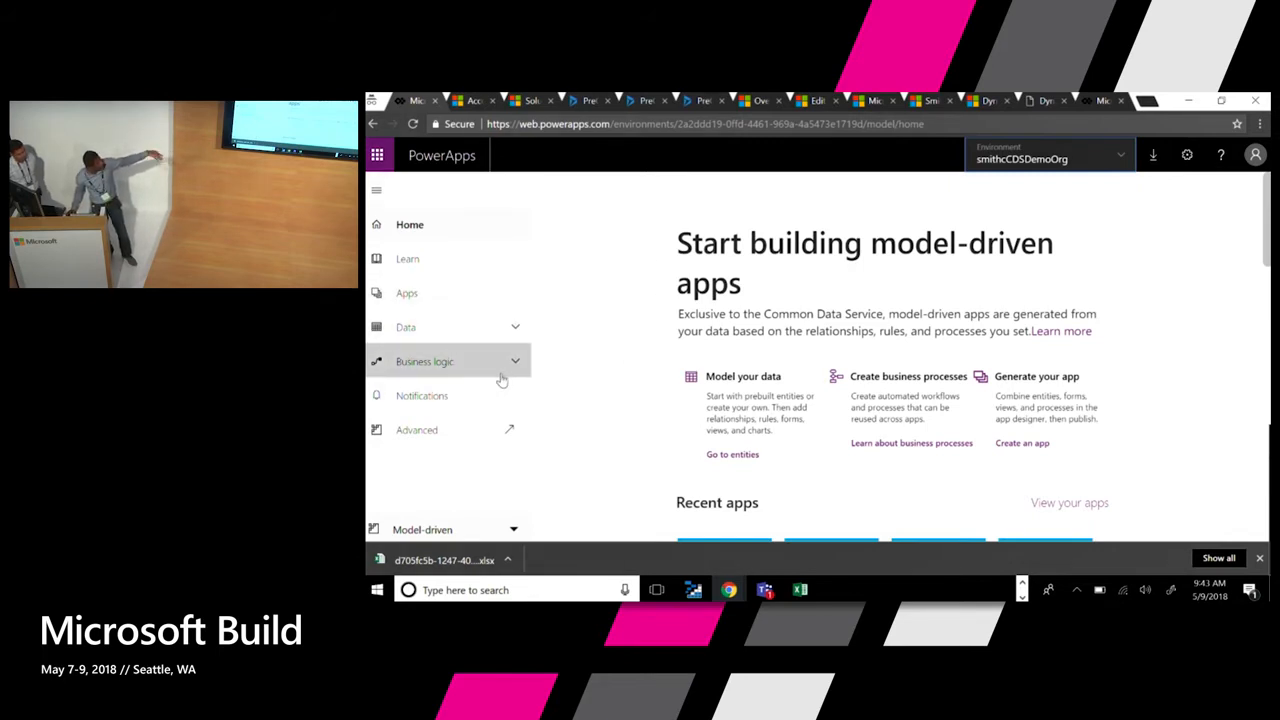
mouse_move(583, 380)
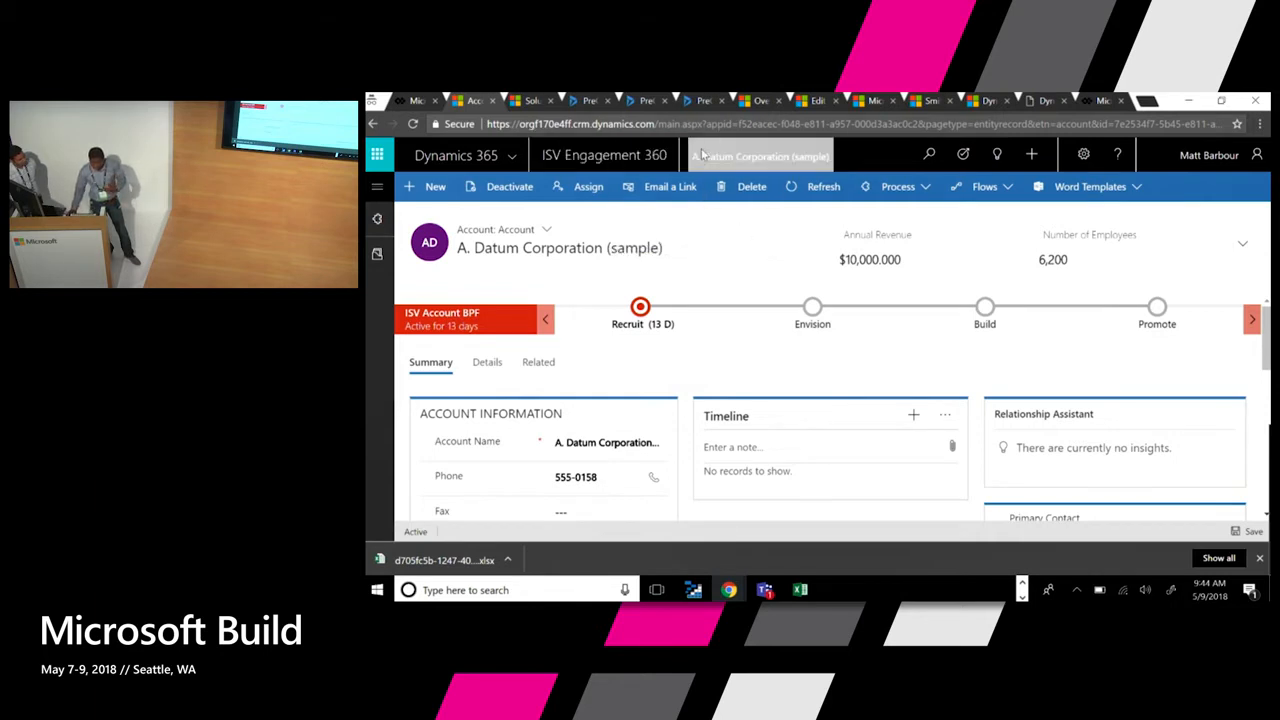
mouse_move(588, 187)
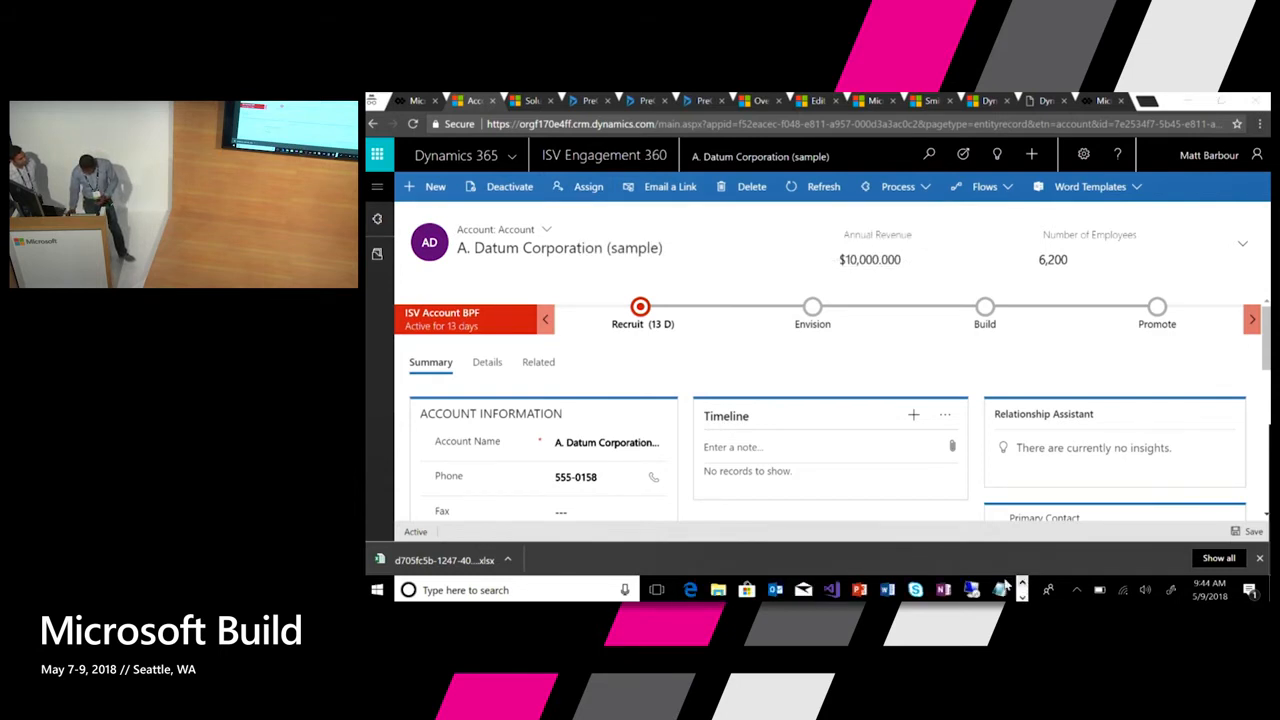
- Unlock the remote development machine with its password in Remote Desktop Connection
click(971, 589)
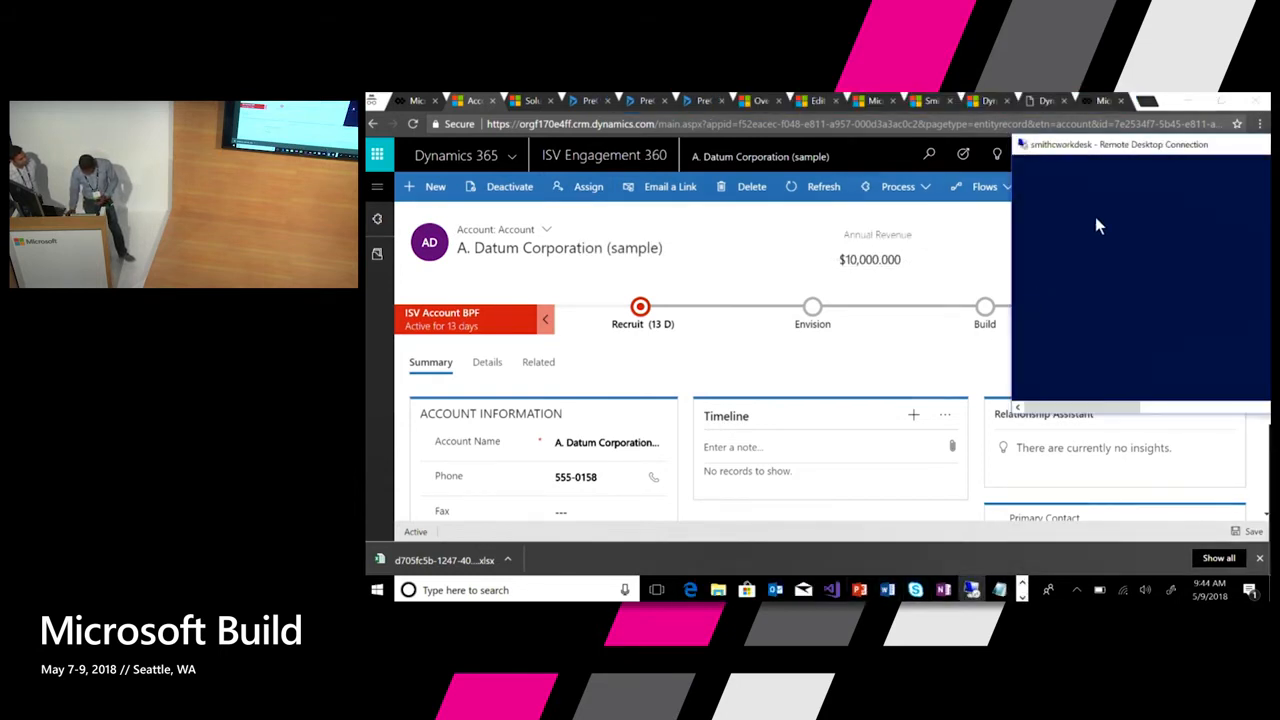
mouse_move(1175, 165)
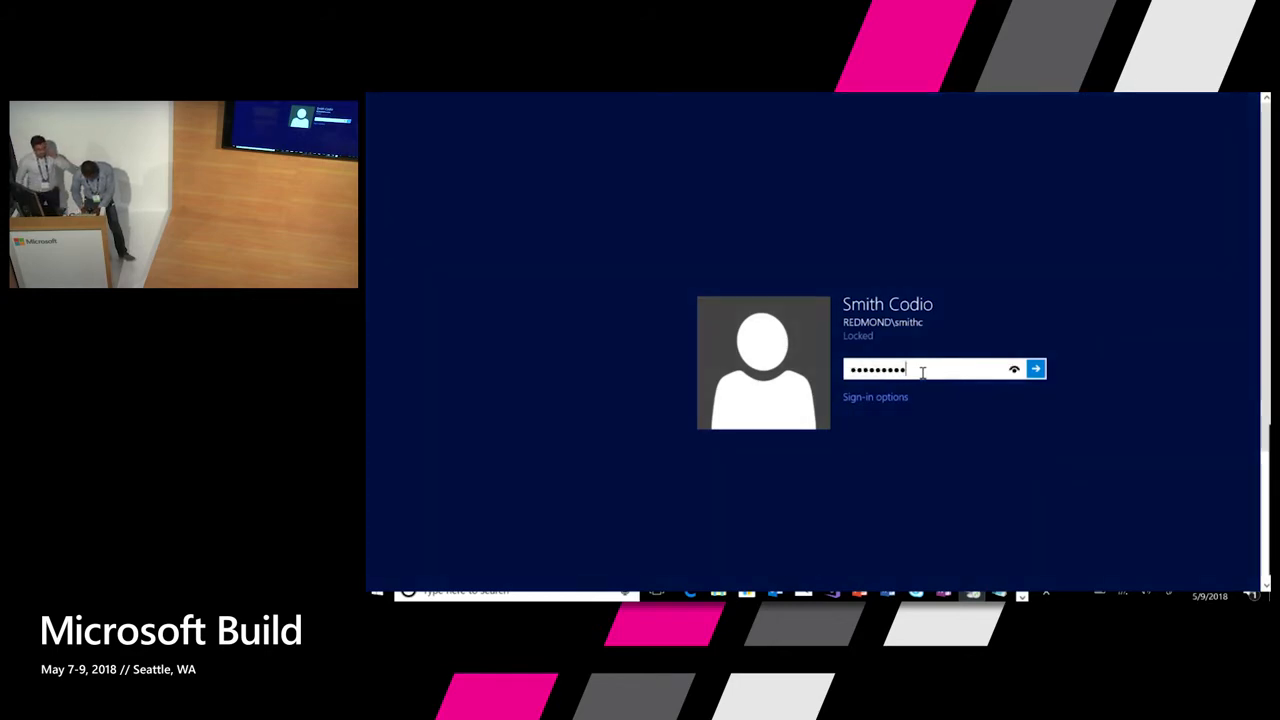
click(1036, 369)
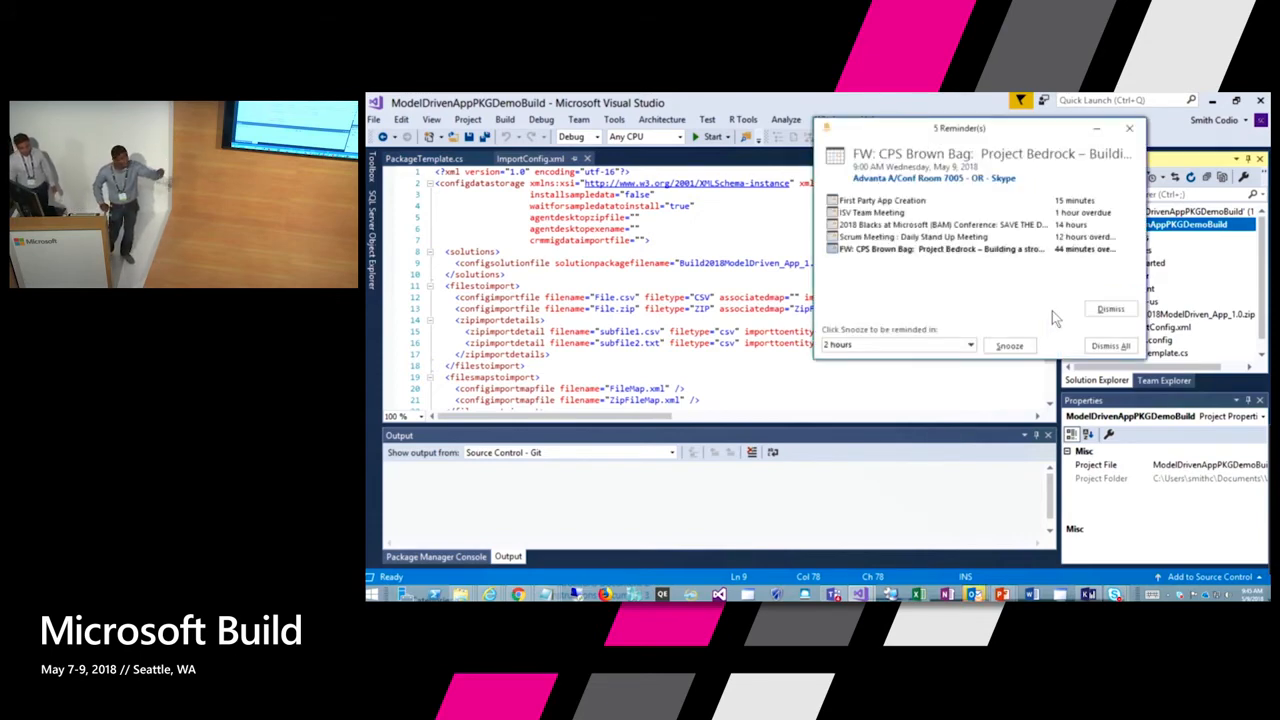
mouse_move(1197, 137)
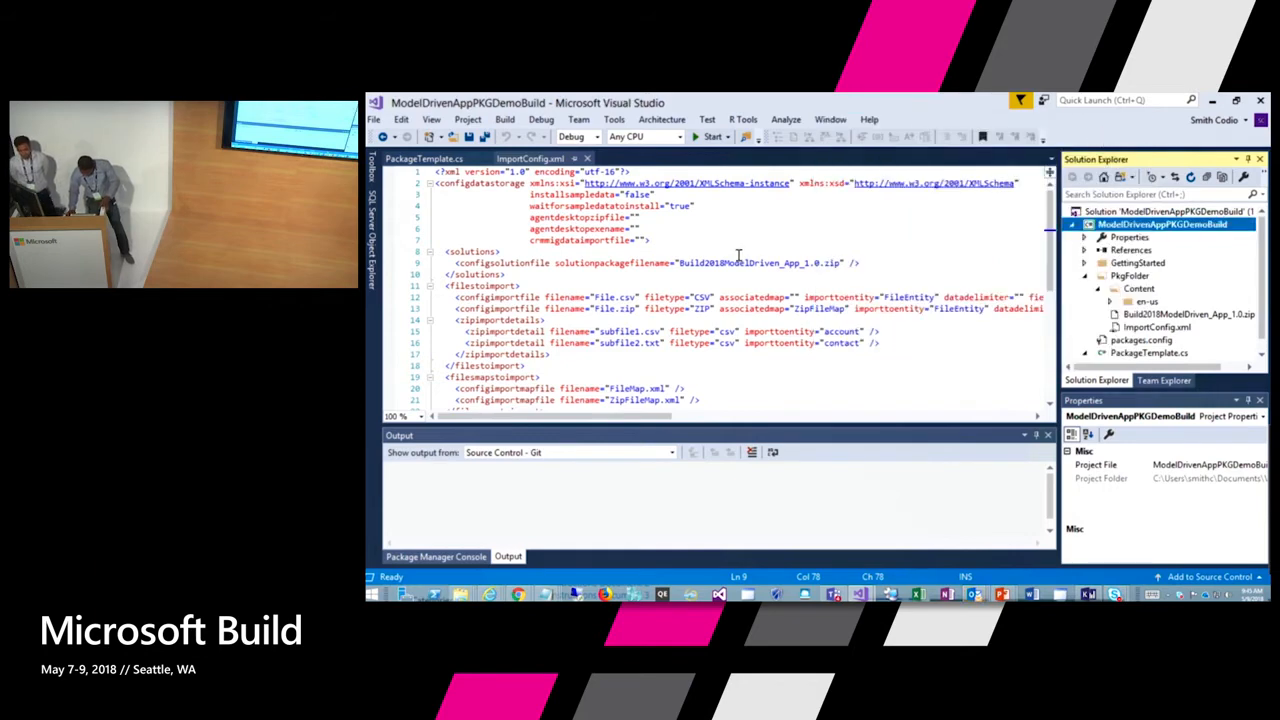
mouse_move(794, 214)
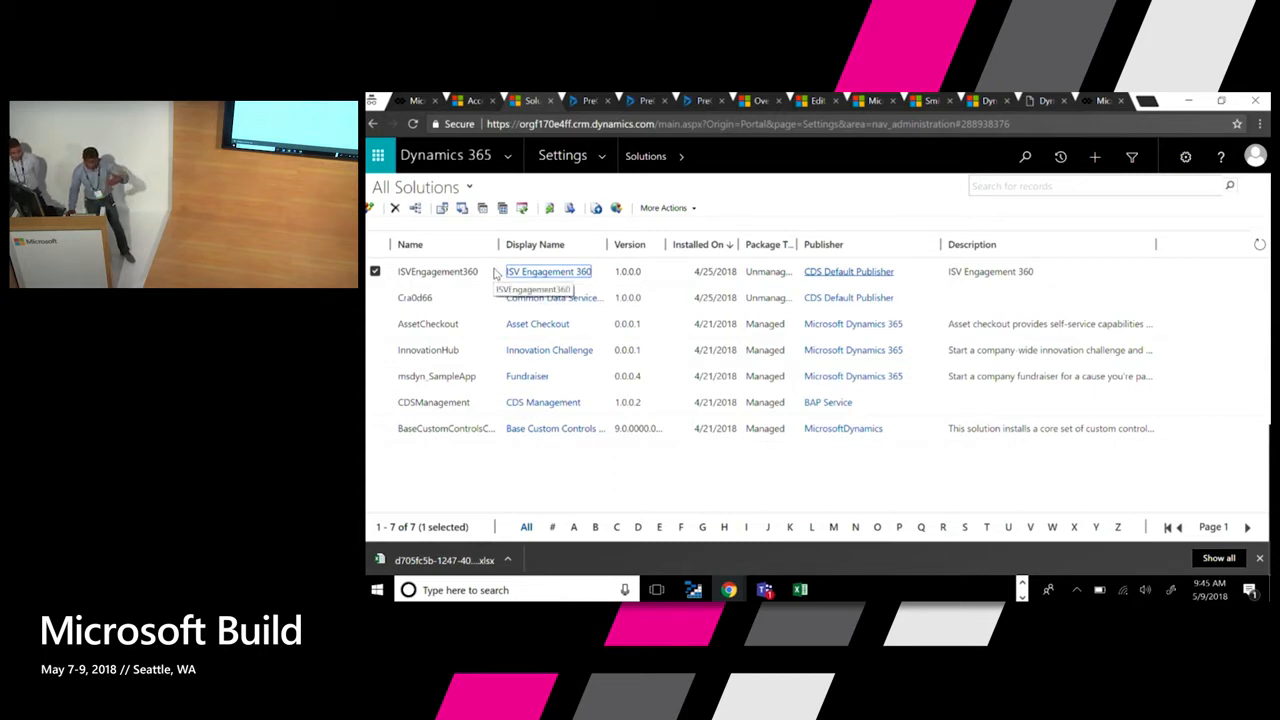
- Switch to the Dynamics 365 CE On Demand Code Analysis page
click(595, 100)
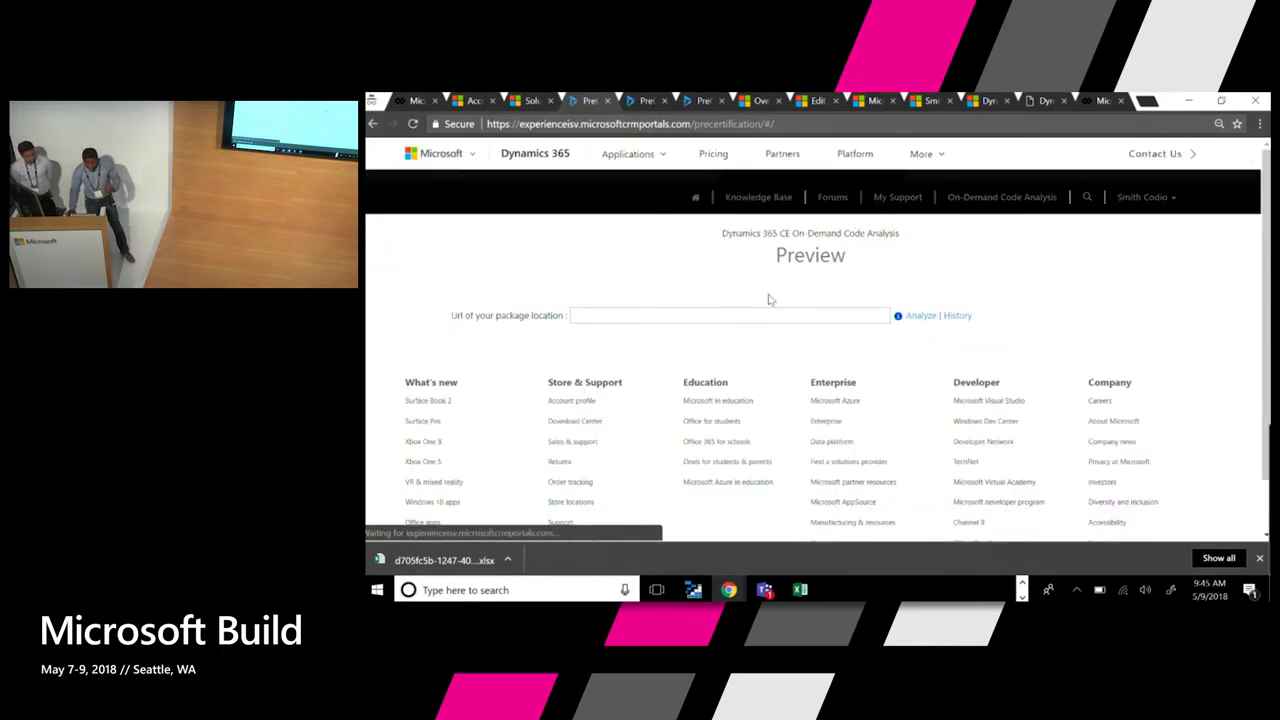
- Open the code analysis results summary showing 148 critical and 69 high violations
scroll(down, 3)
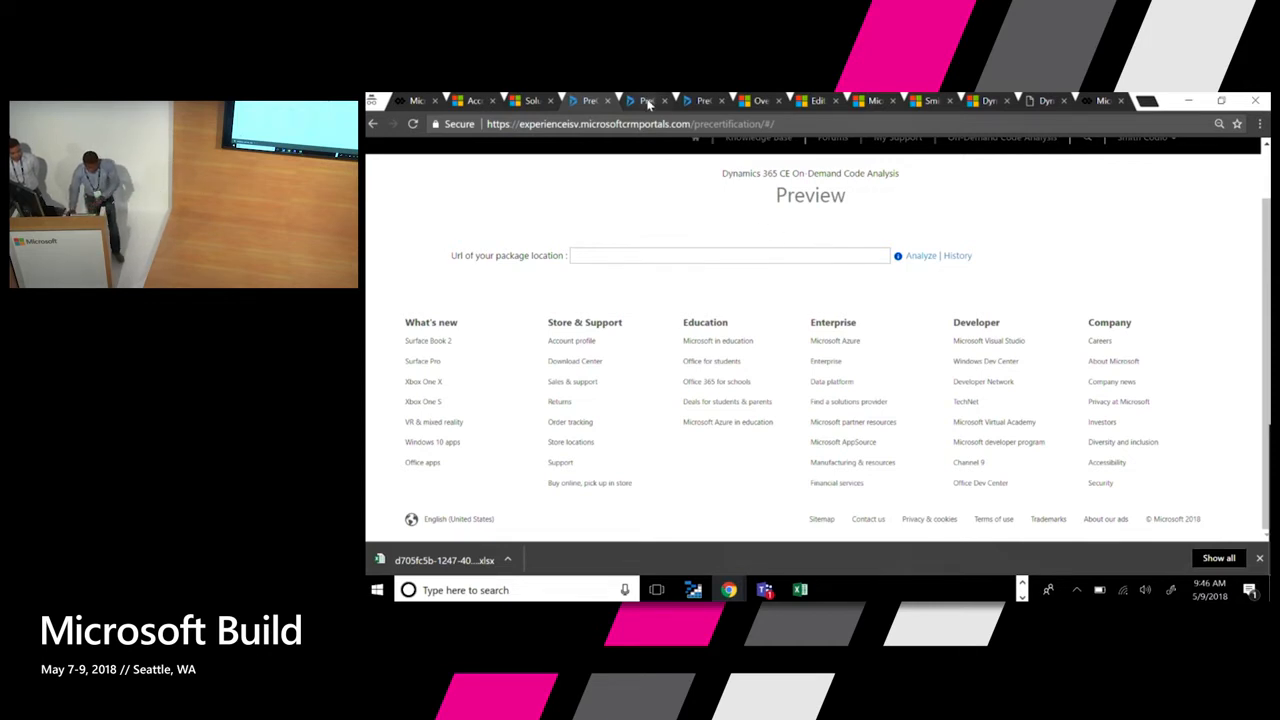
click(957, 255)
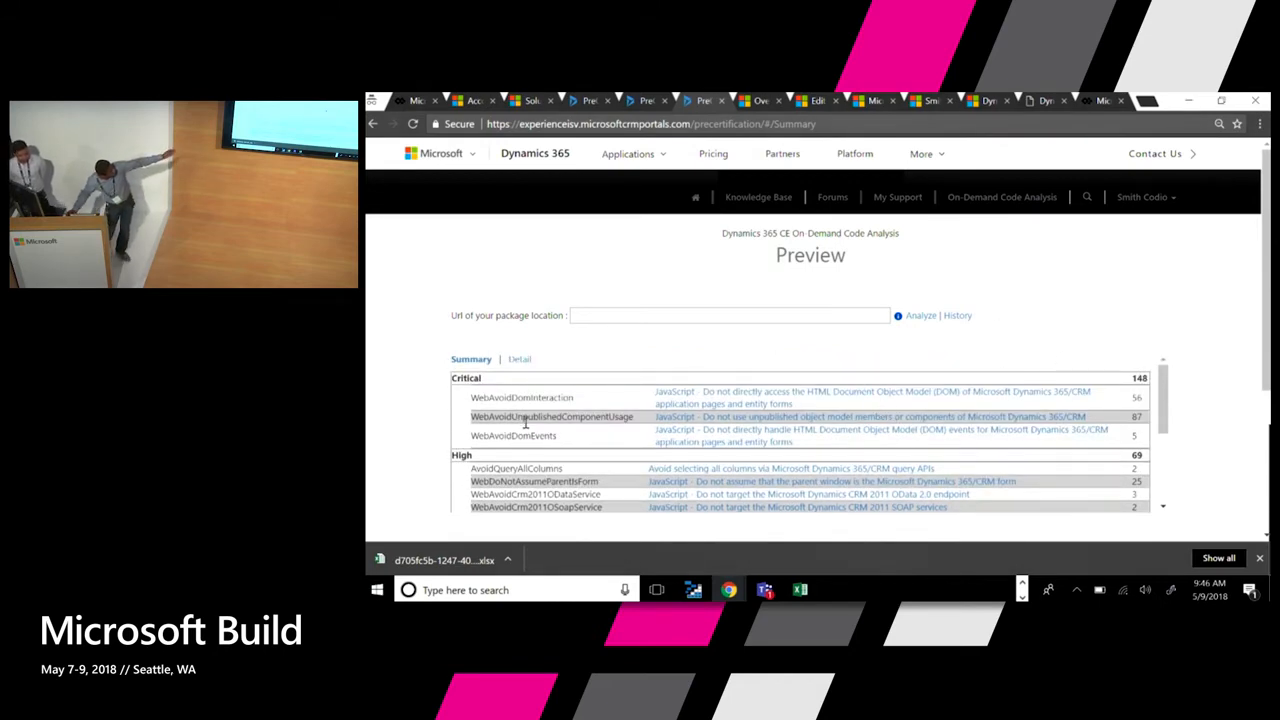
scroll(down, 3)
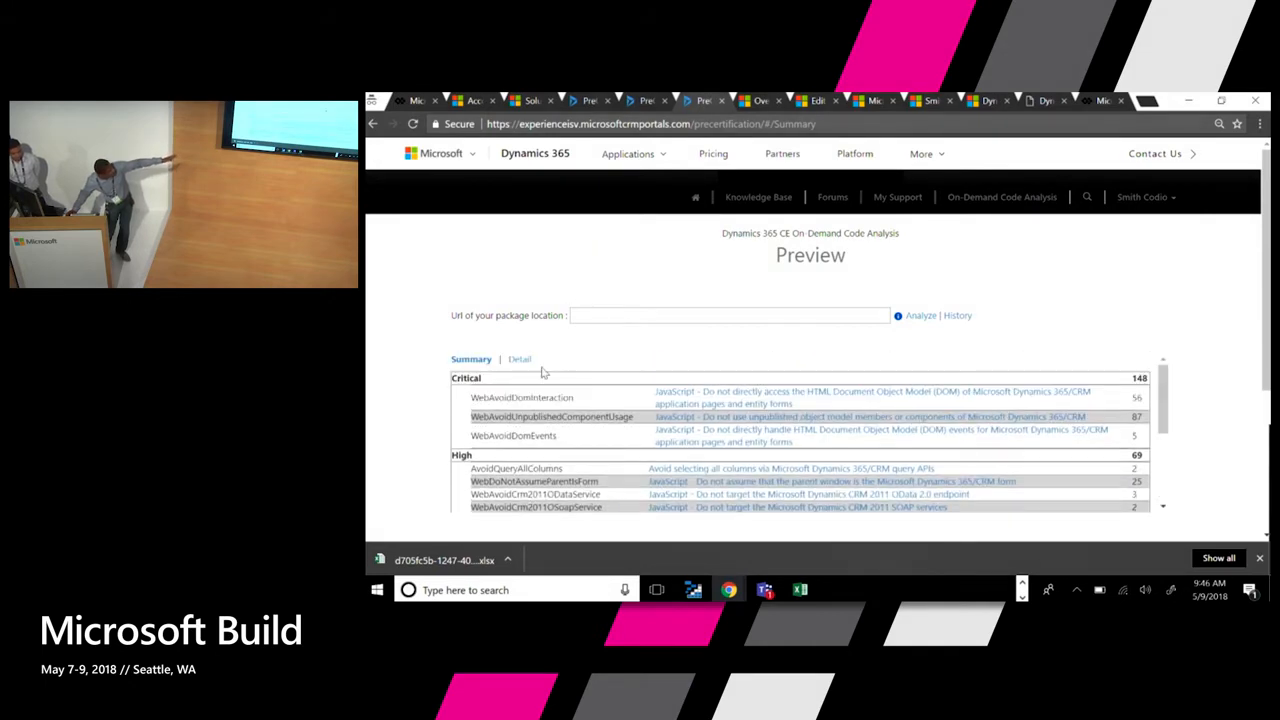
click(519, 359)
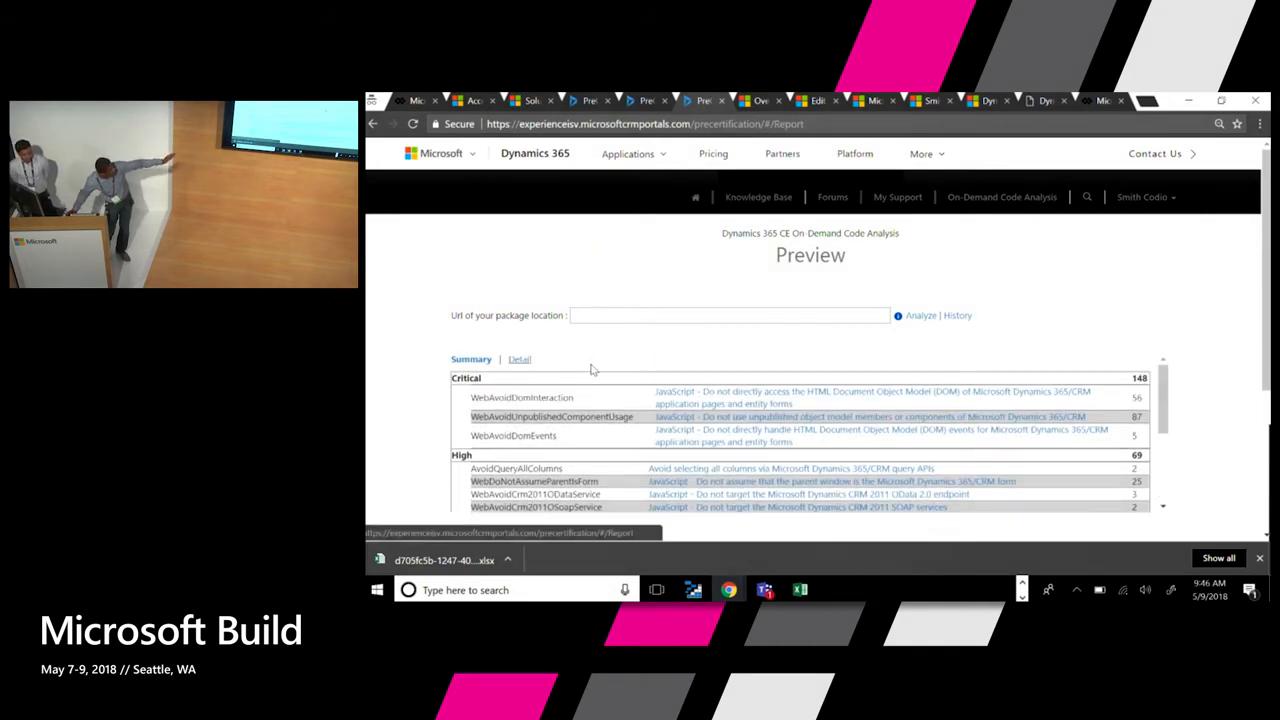
- Browse the detailed issue rows with rule id, severity, snippet, location and message
click(518, 359)
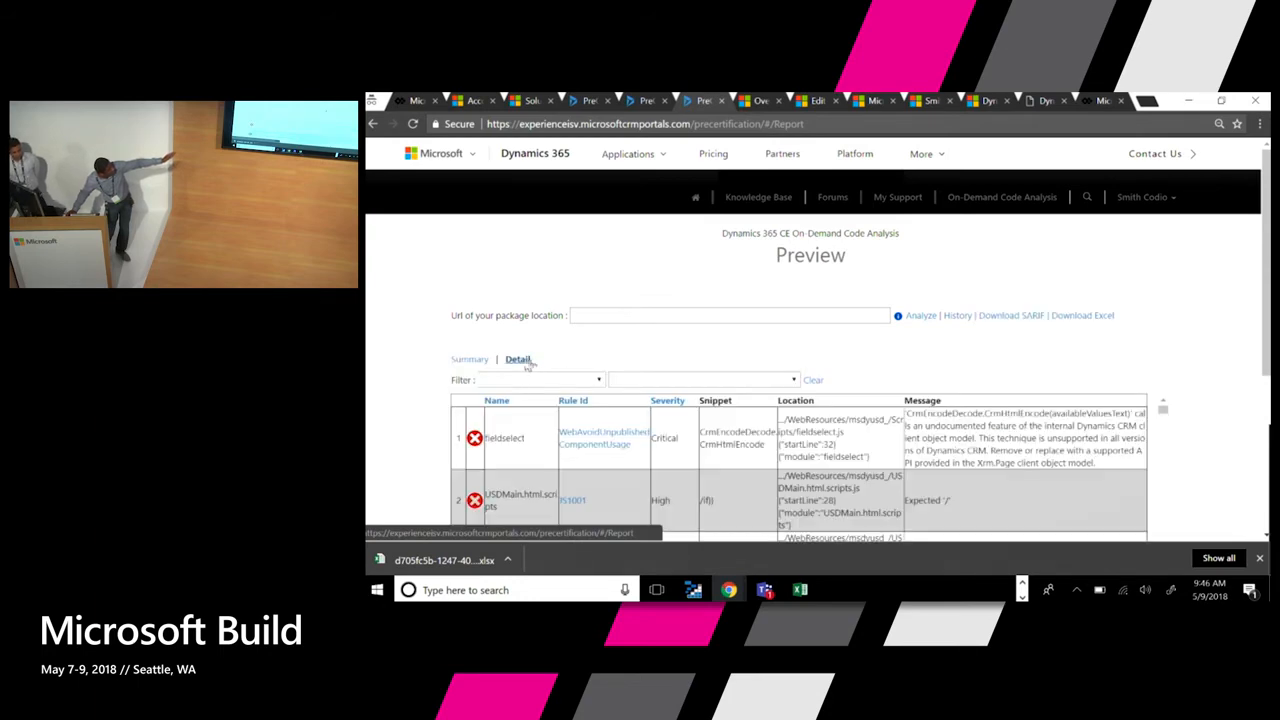
scroll(down, 3)
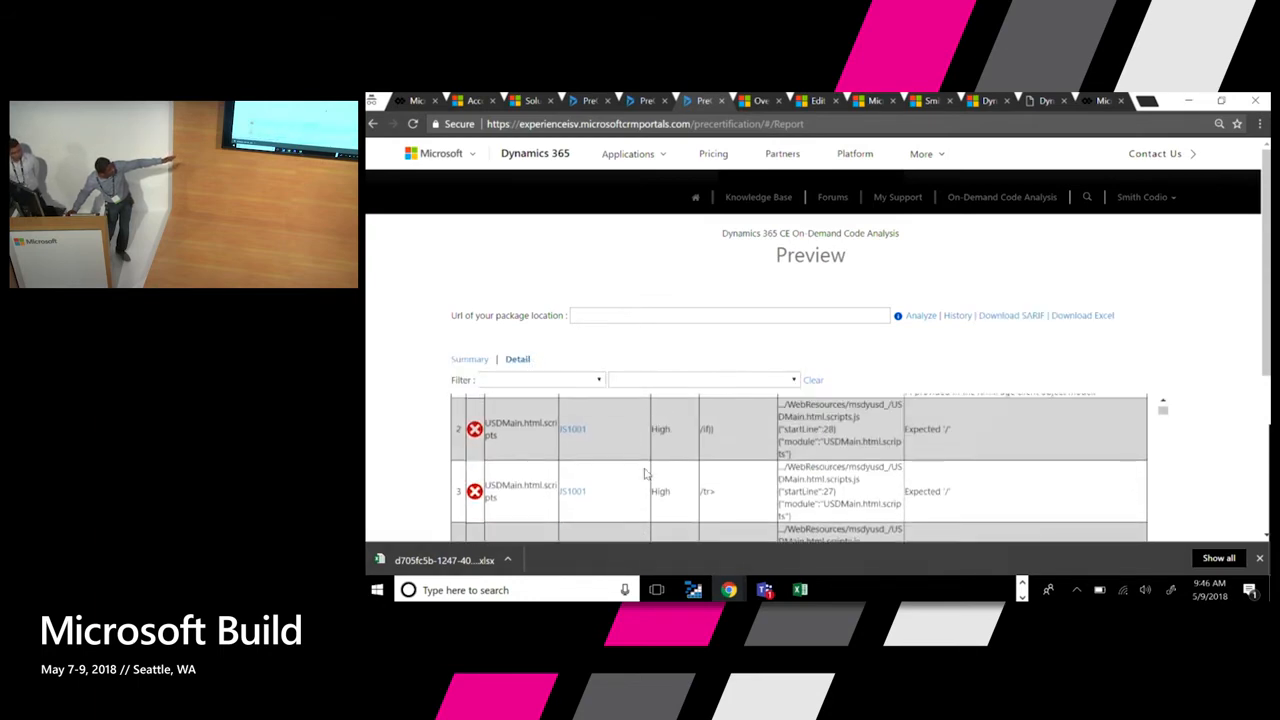
mouse_move(648, 470)
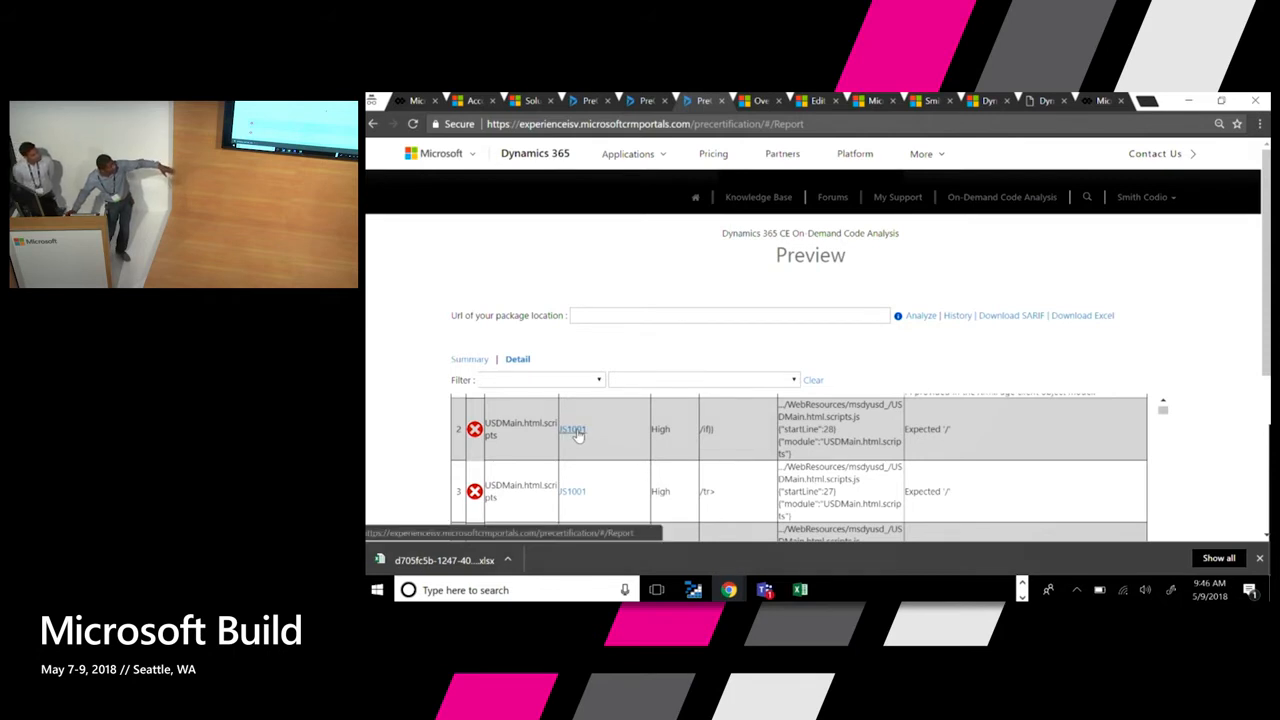
mouse_move(687, 268)
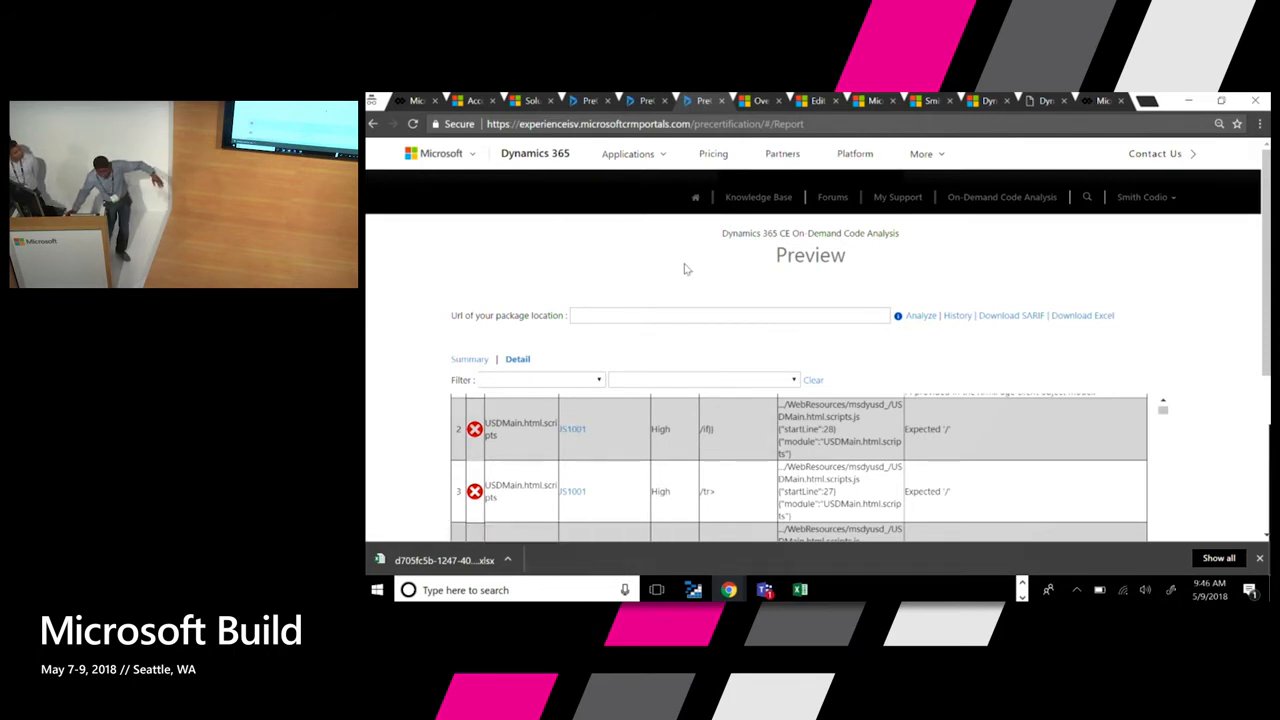
click(760, 100)
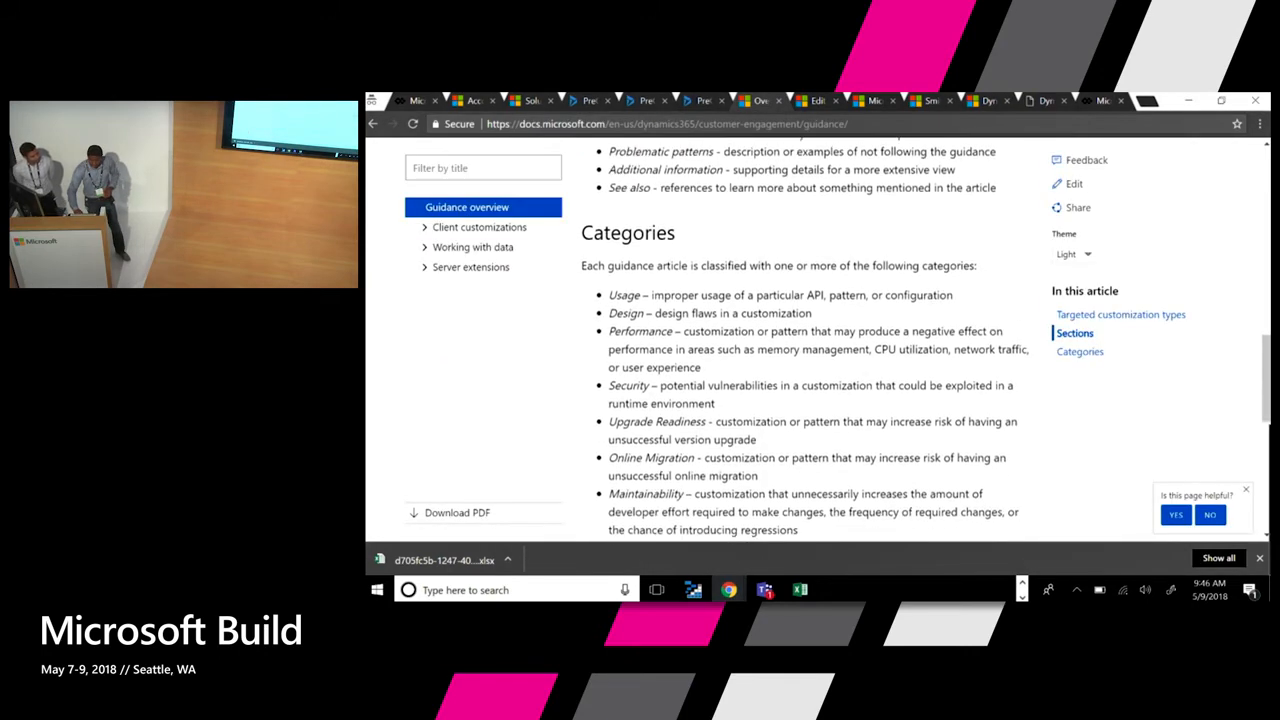
- Scroll the guidance article to its Categories list, Usage through Supportability
scroll(down, 3)
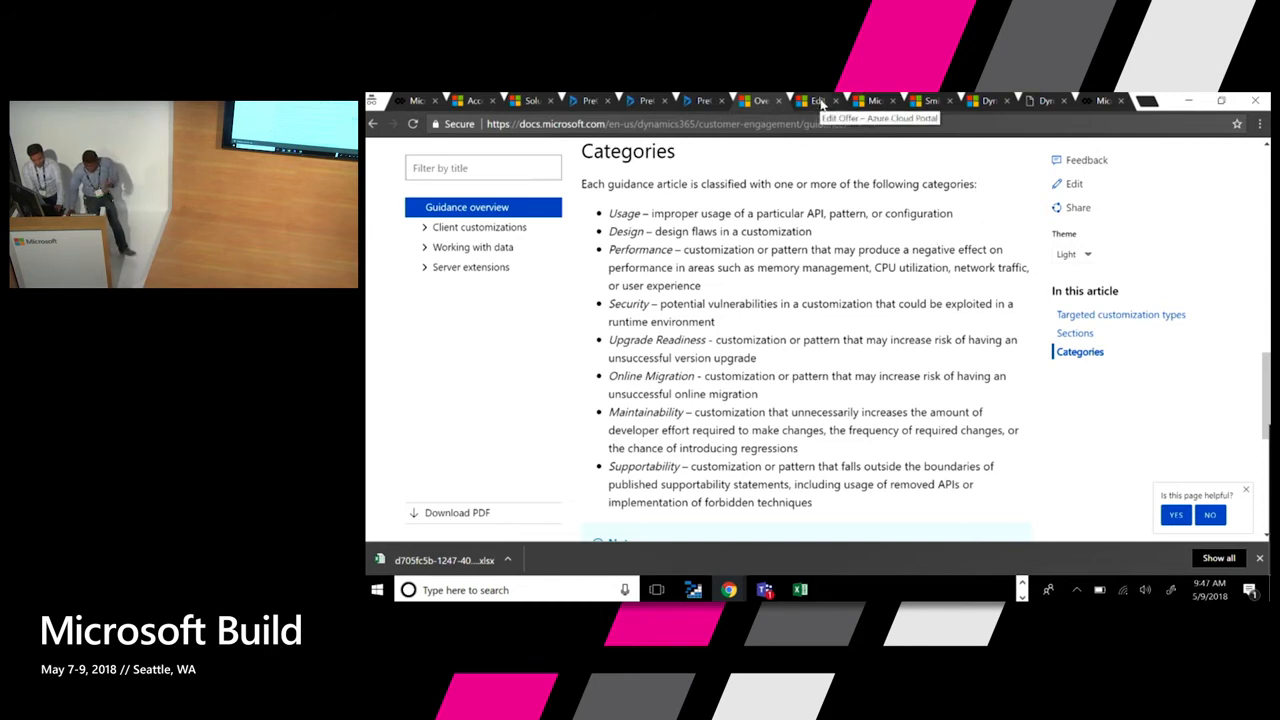
- Review the Technical Info of offer 'Smith's Model Driven App Demo', then go to Test Drive
click(815, 100)
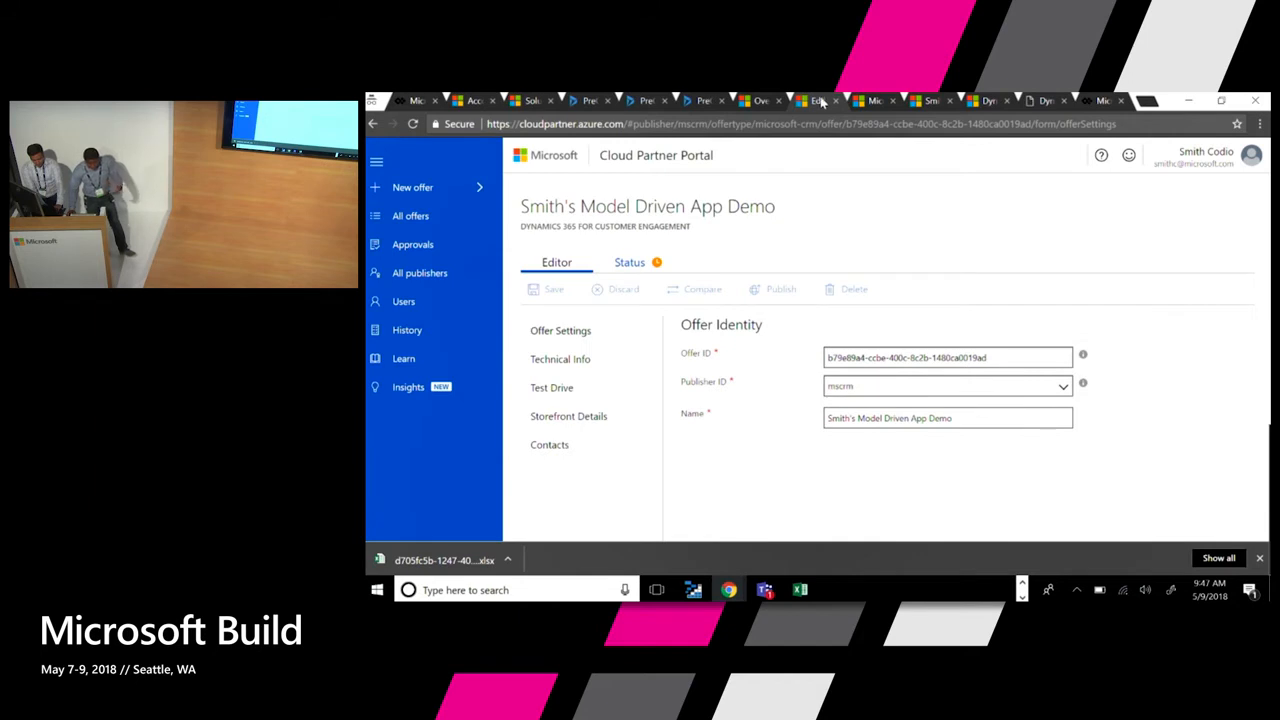
click(820, 100)
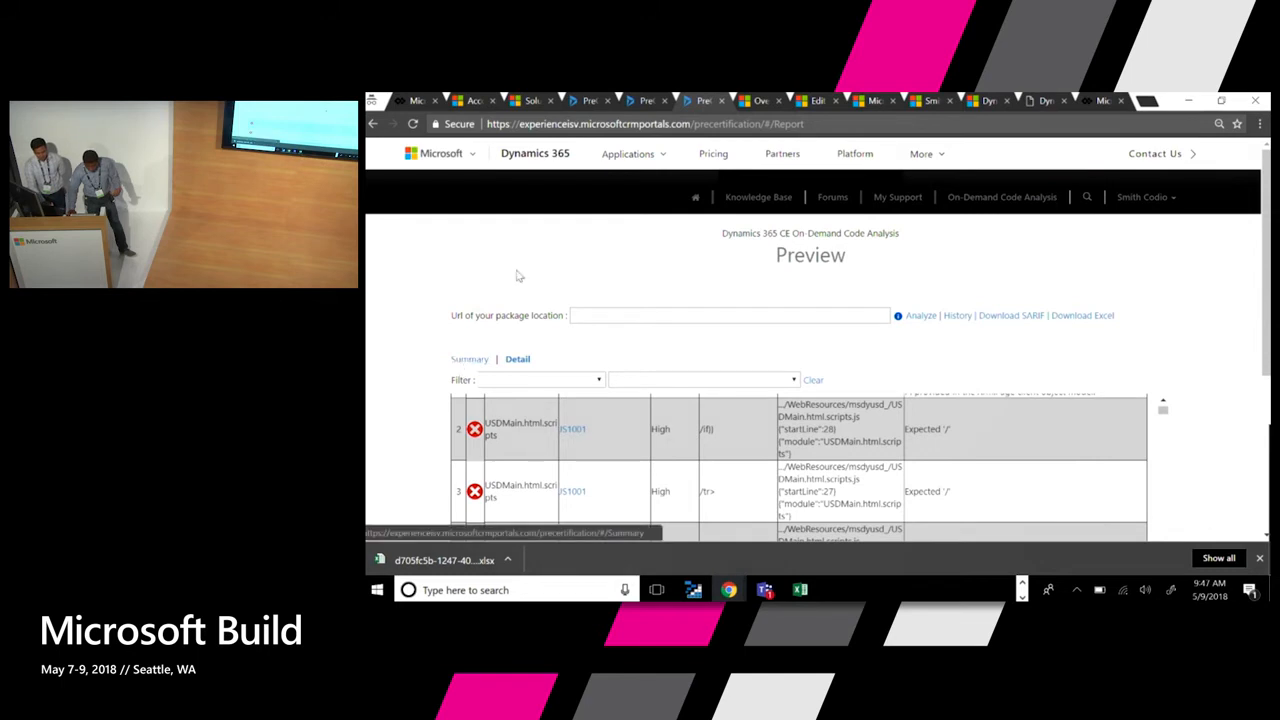
click(957, 315)
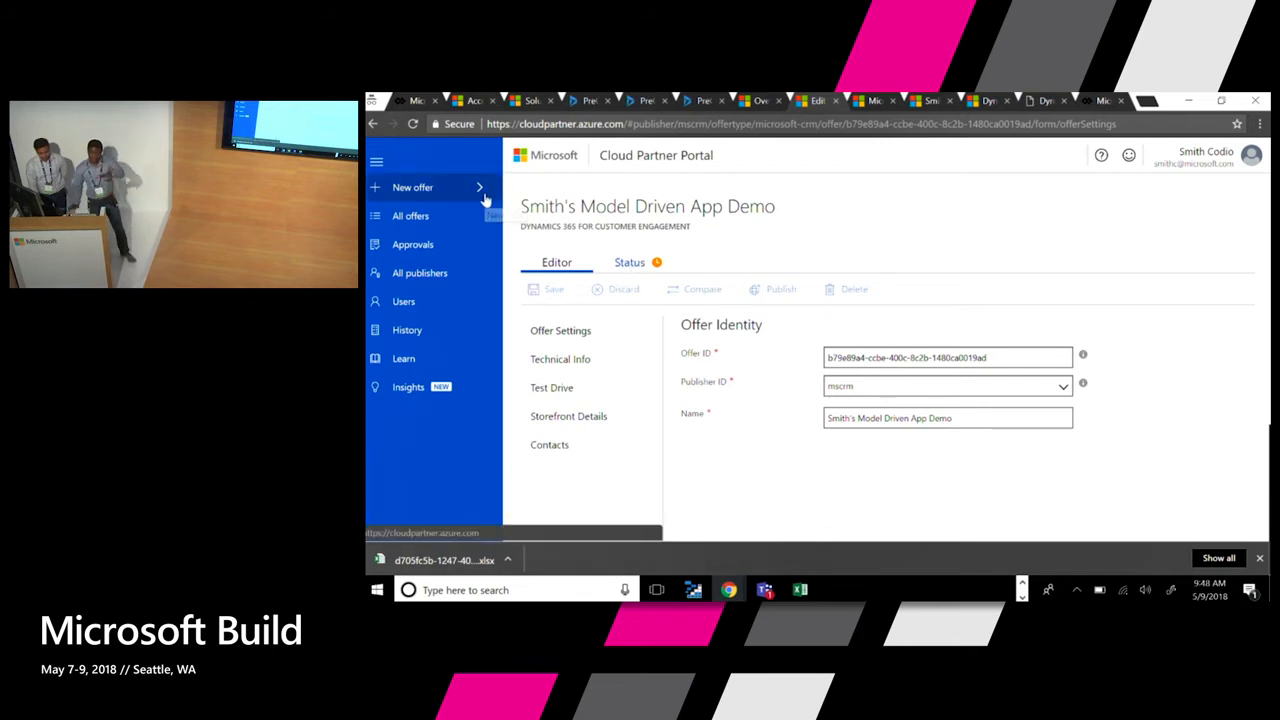
mouse_move(480, 200)
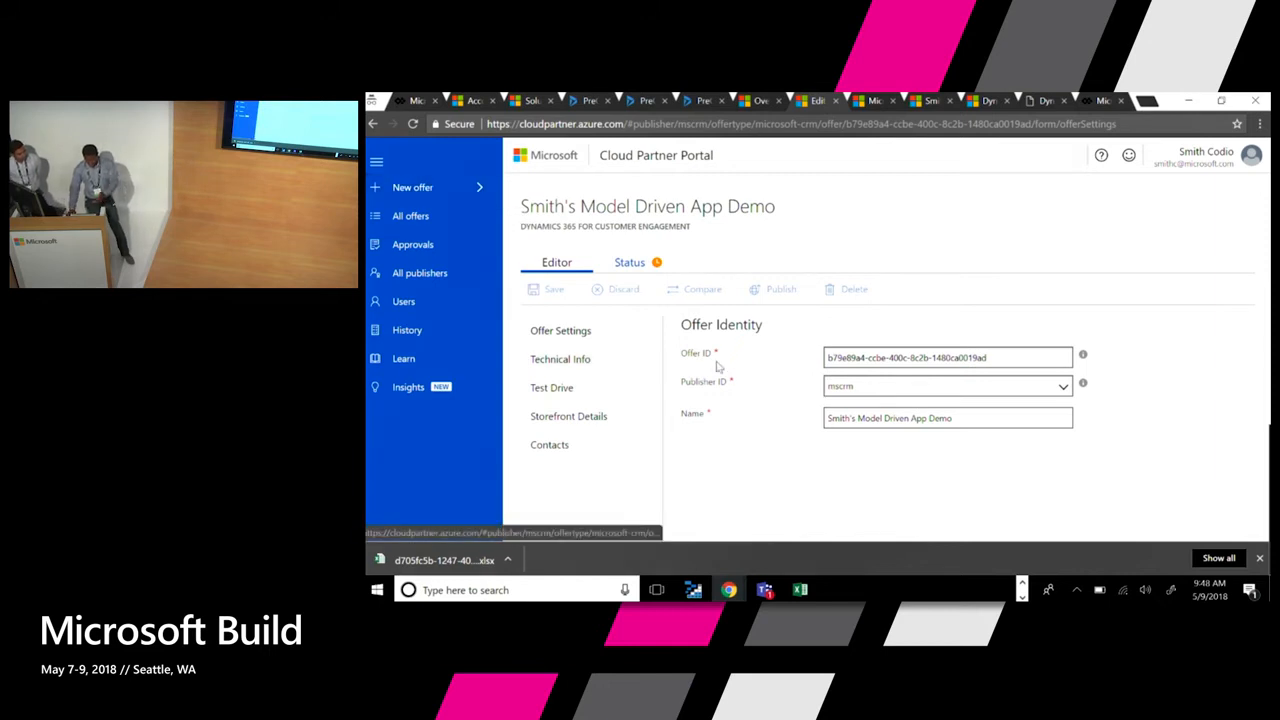
mouse_move(639, 357)
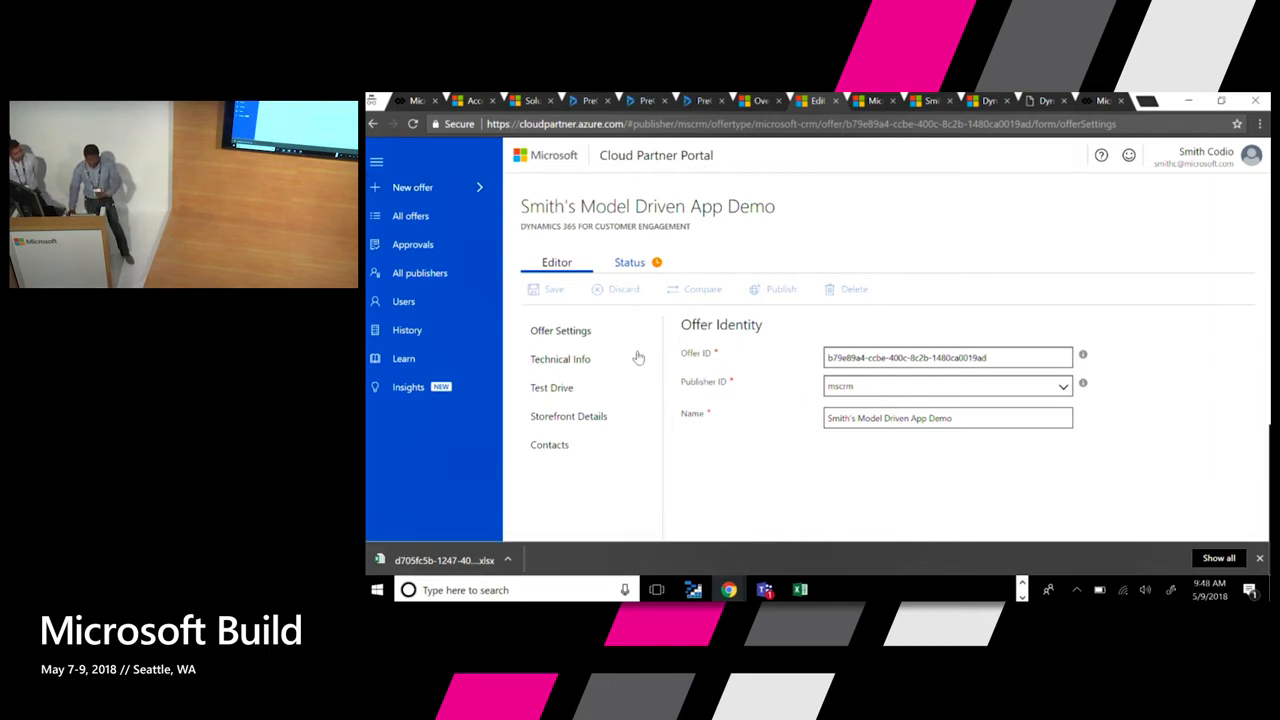
click(560, 359)
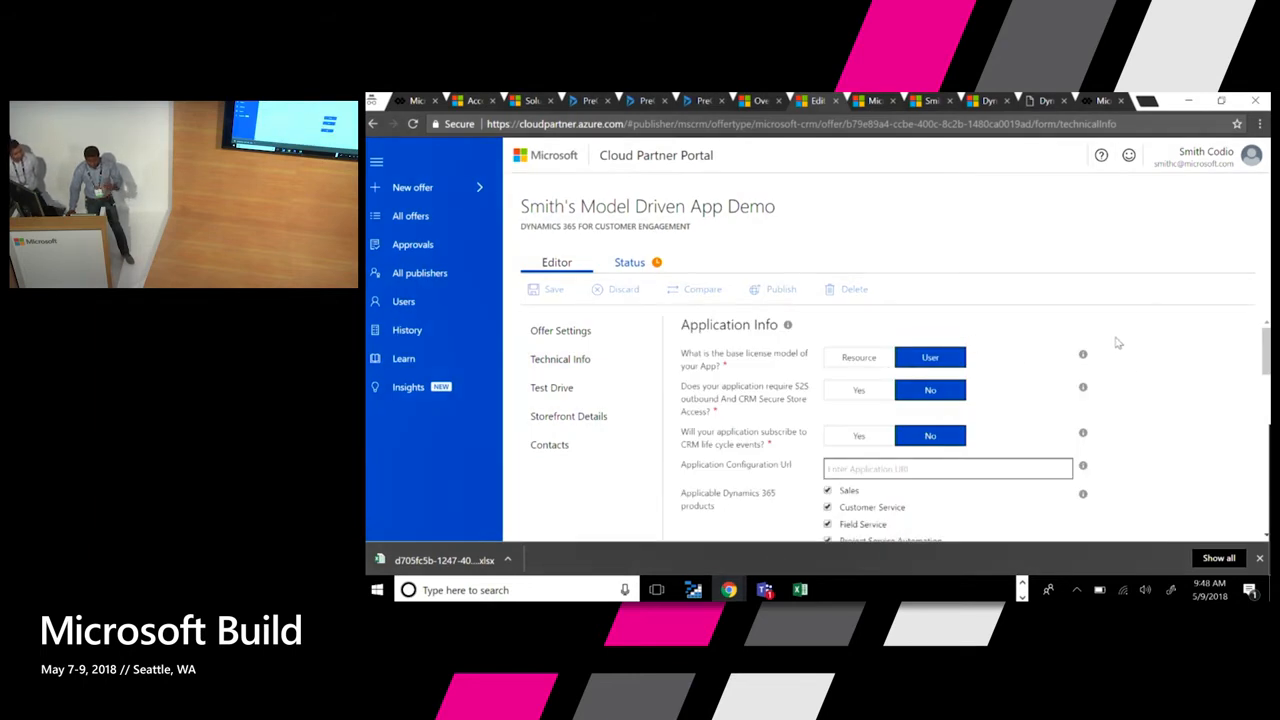
scroll(down, 3)
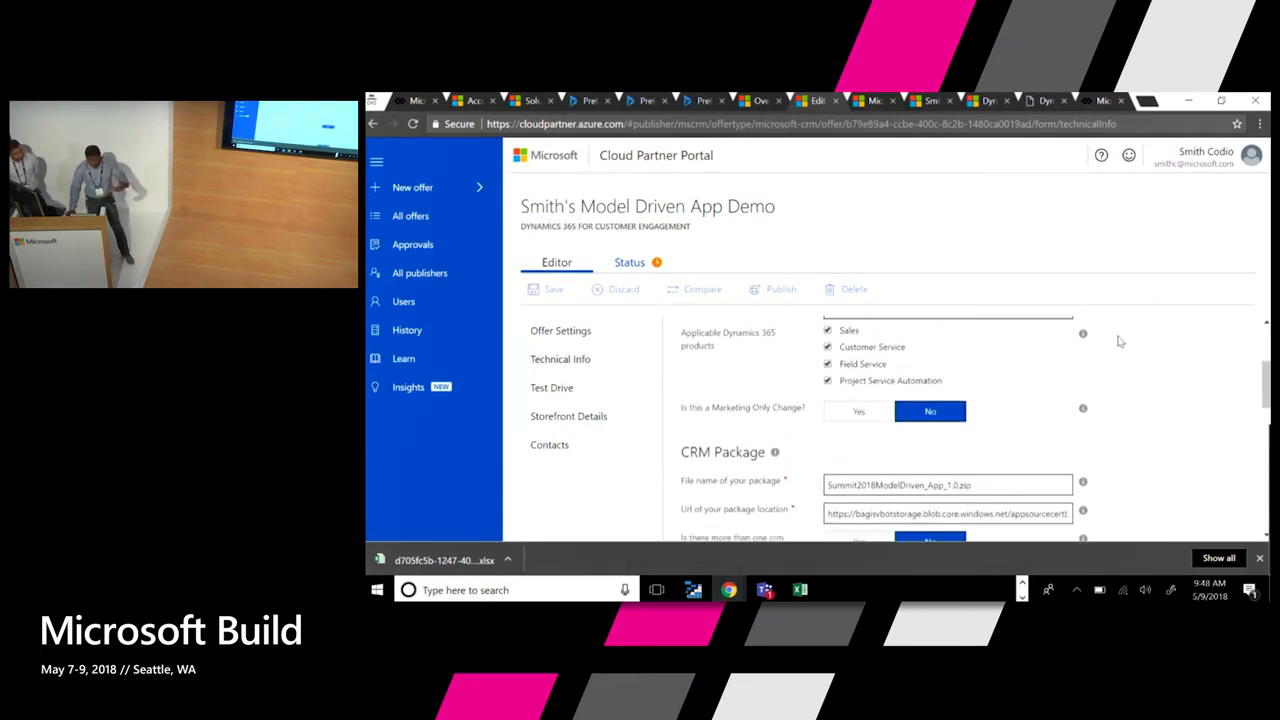
scroll(down, 3)
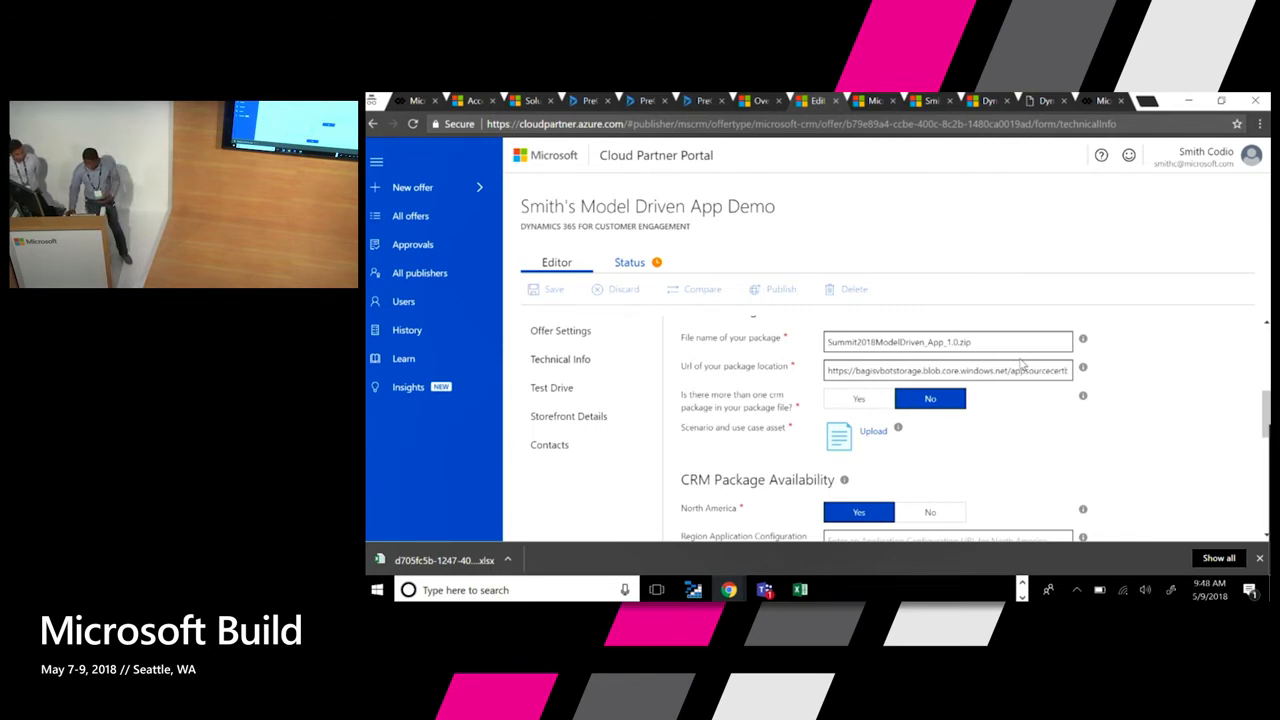
scroll(down, 3)
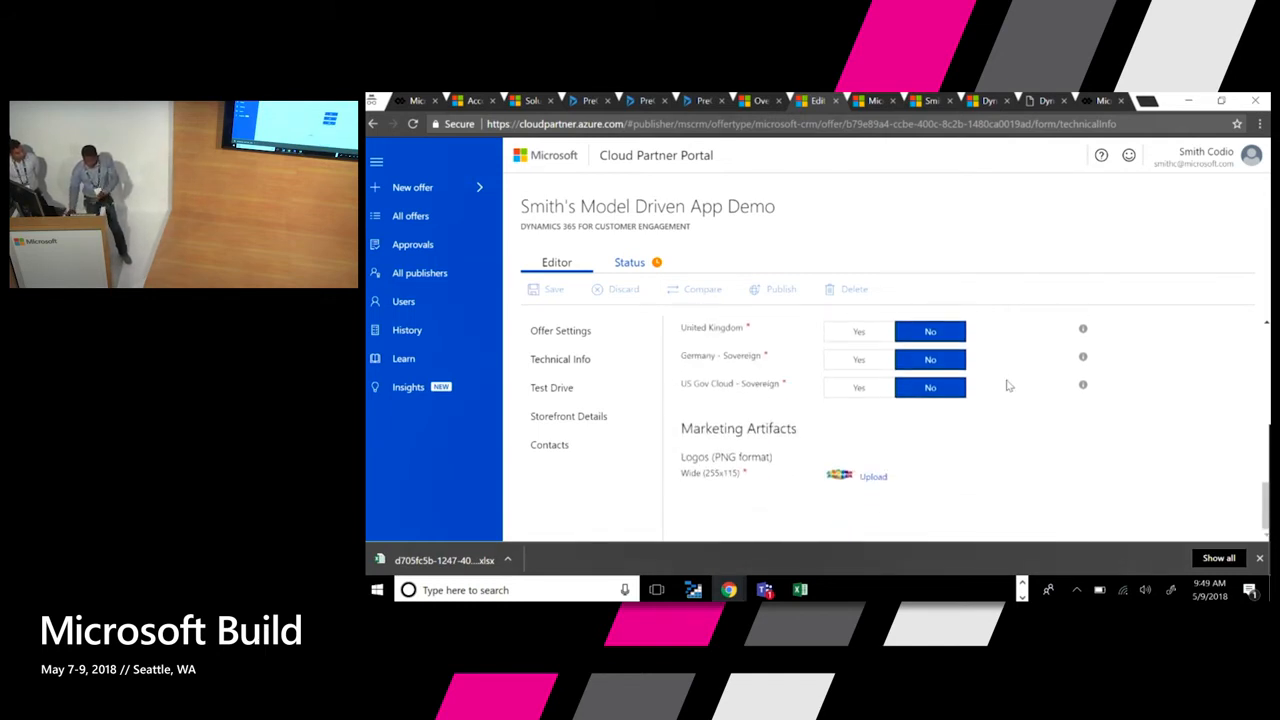
mouse_move(586, 408)
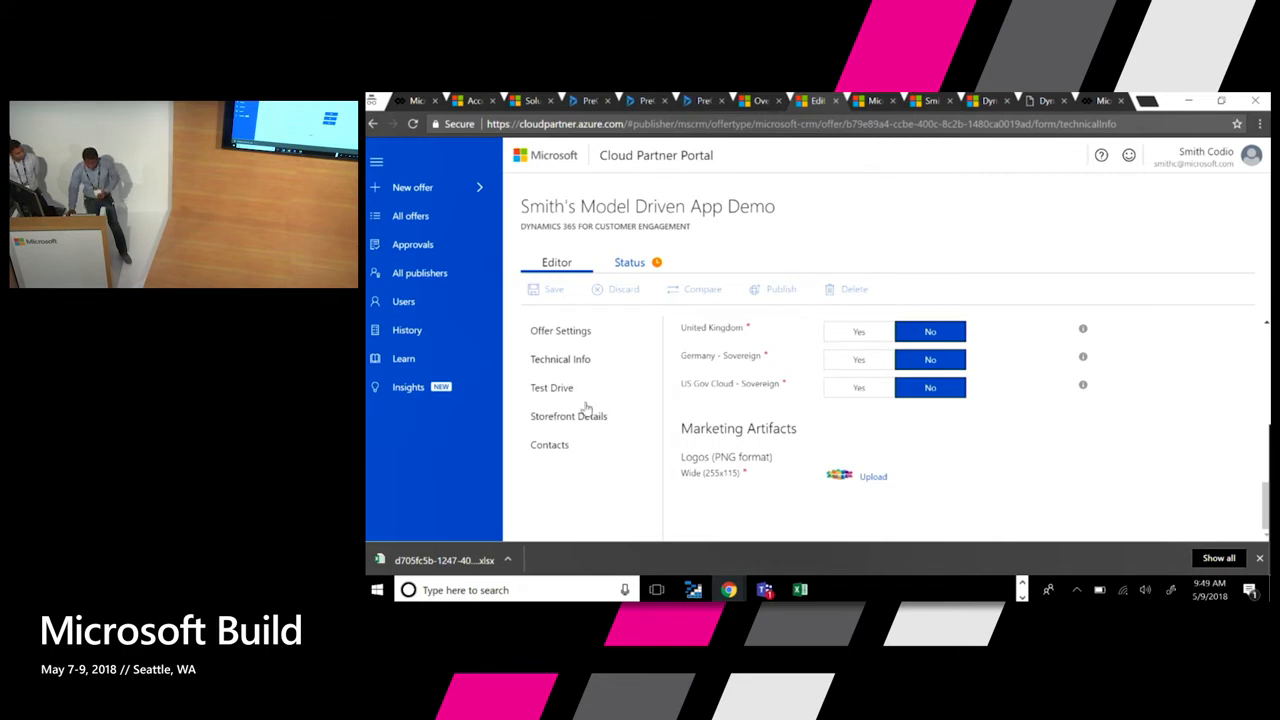
click(551, 387)
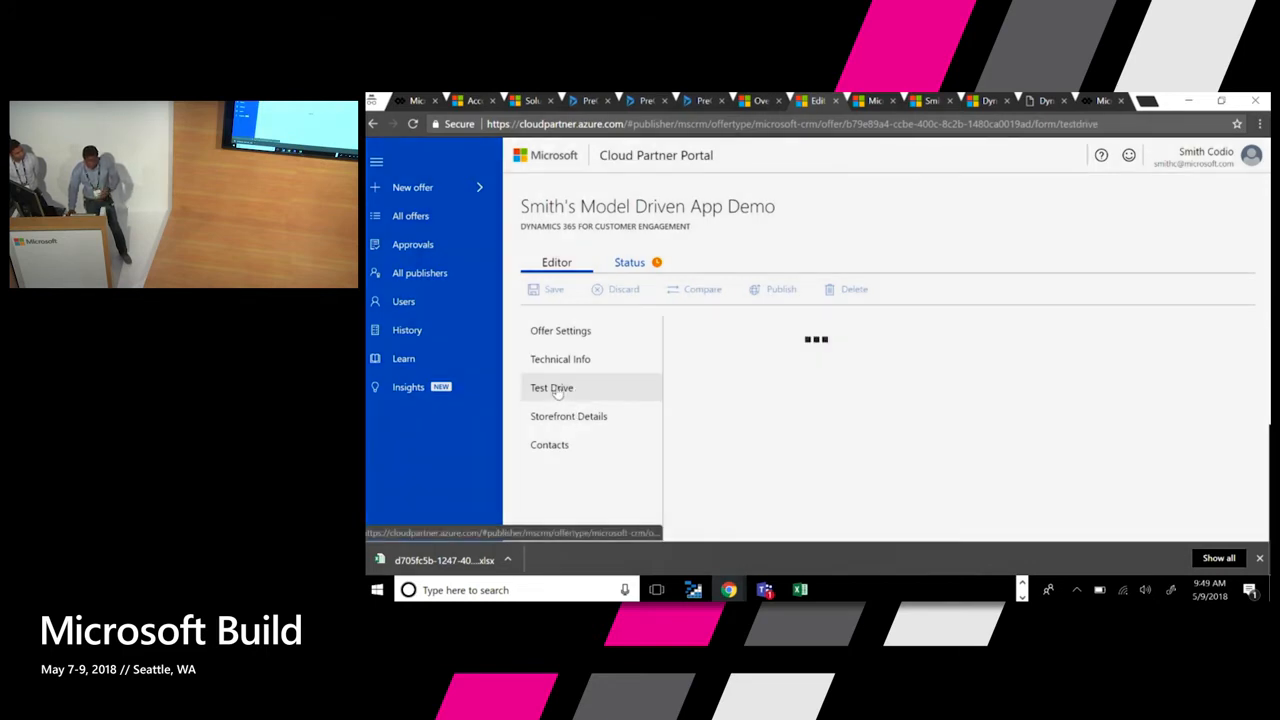
- Review the offer's Storefront Details, then view its engineering and support contacts
click(551, 387)
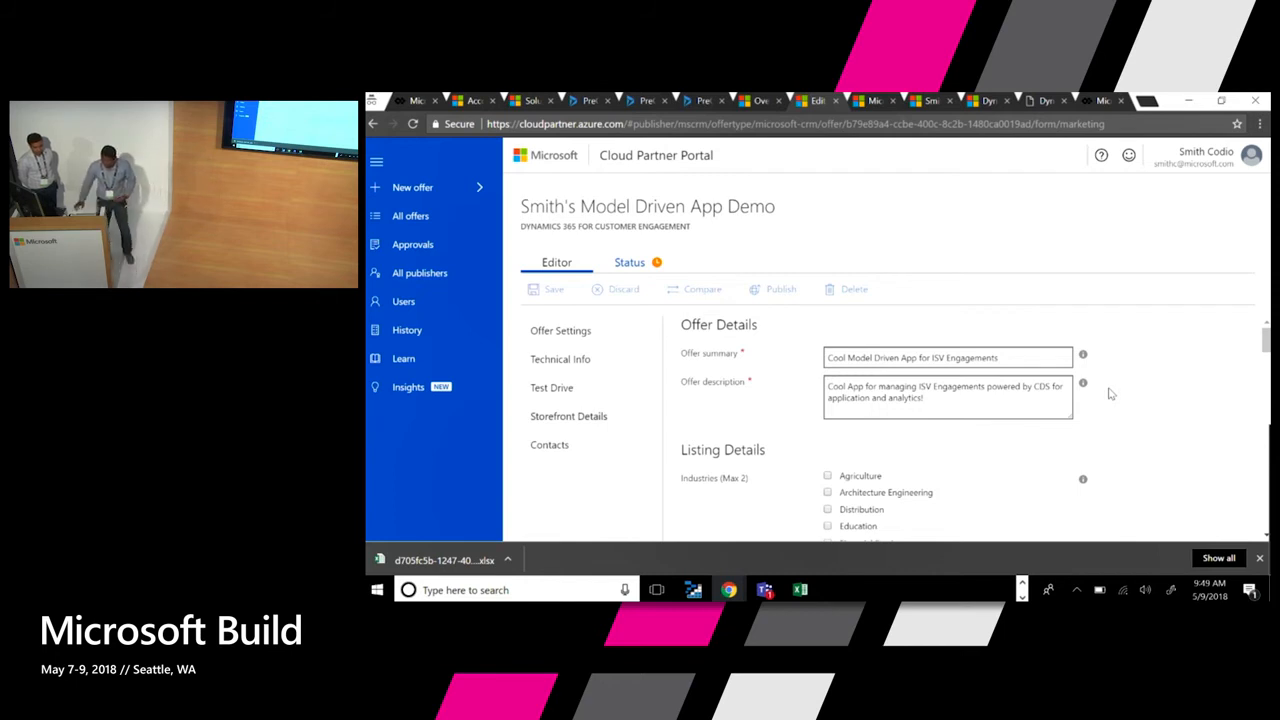
mouse_move(1150, 380)
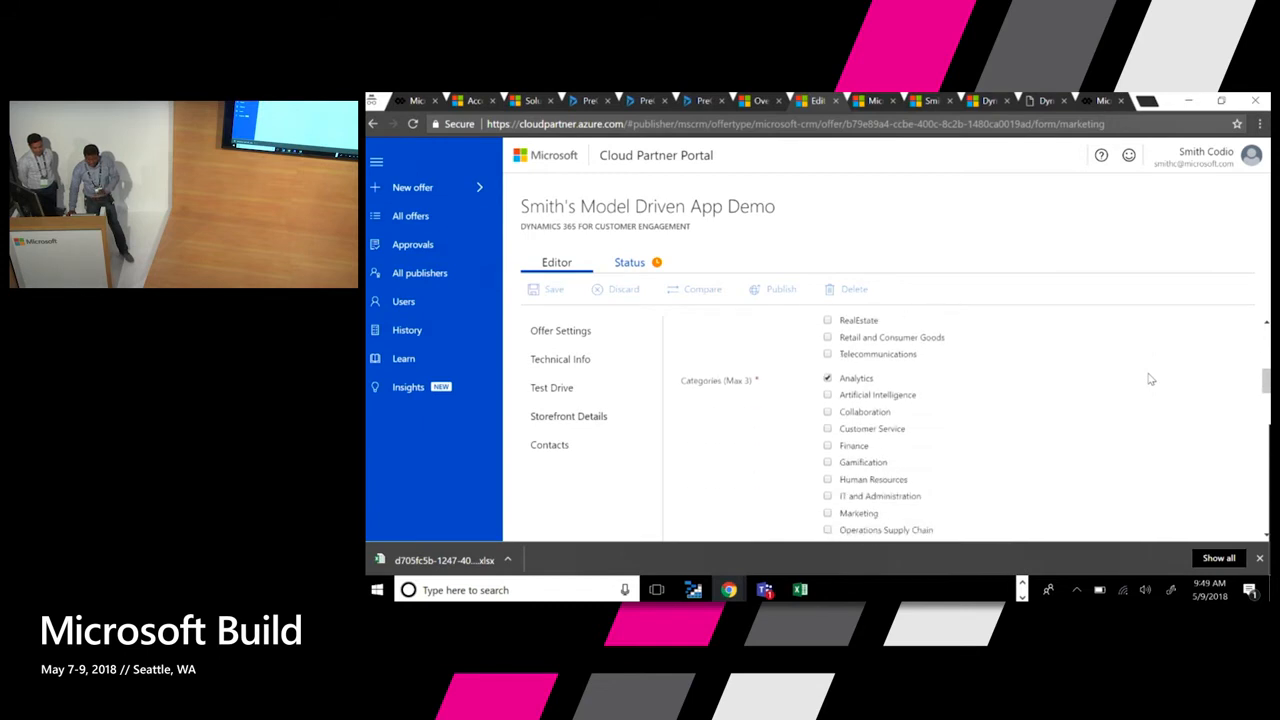
scroll(down, 3)
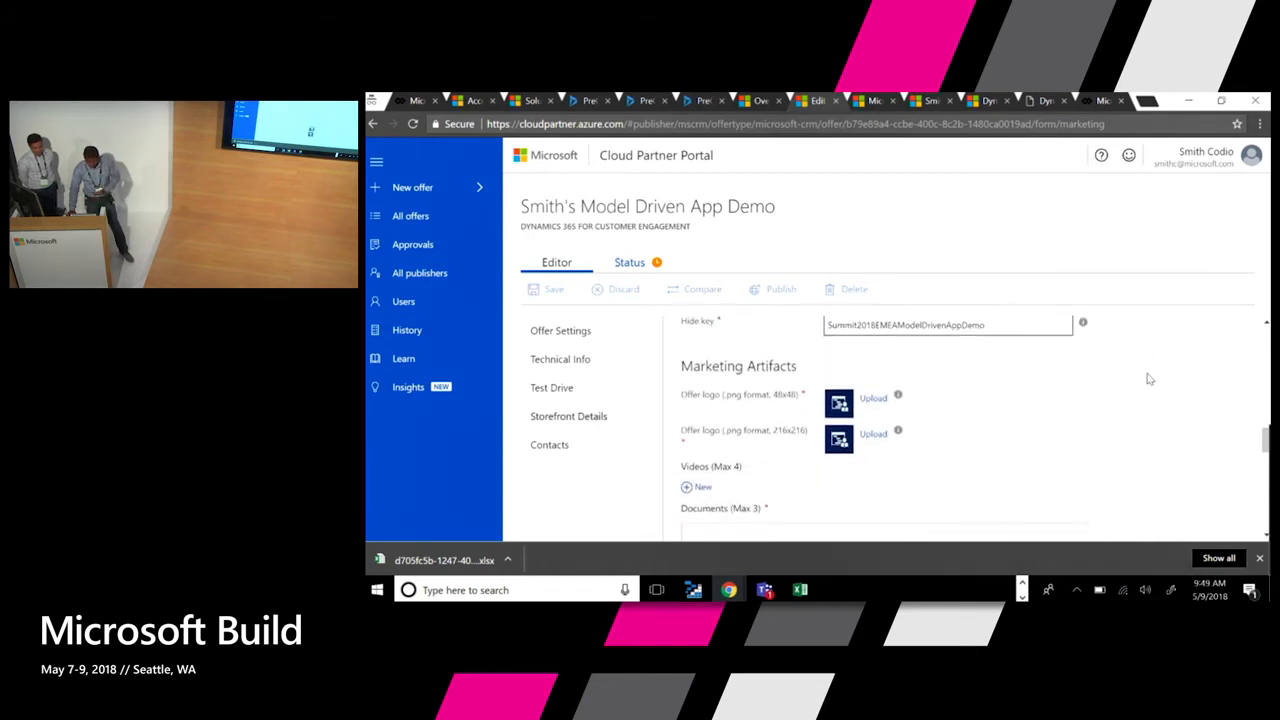
scroll(down, 3)
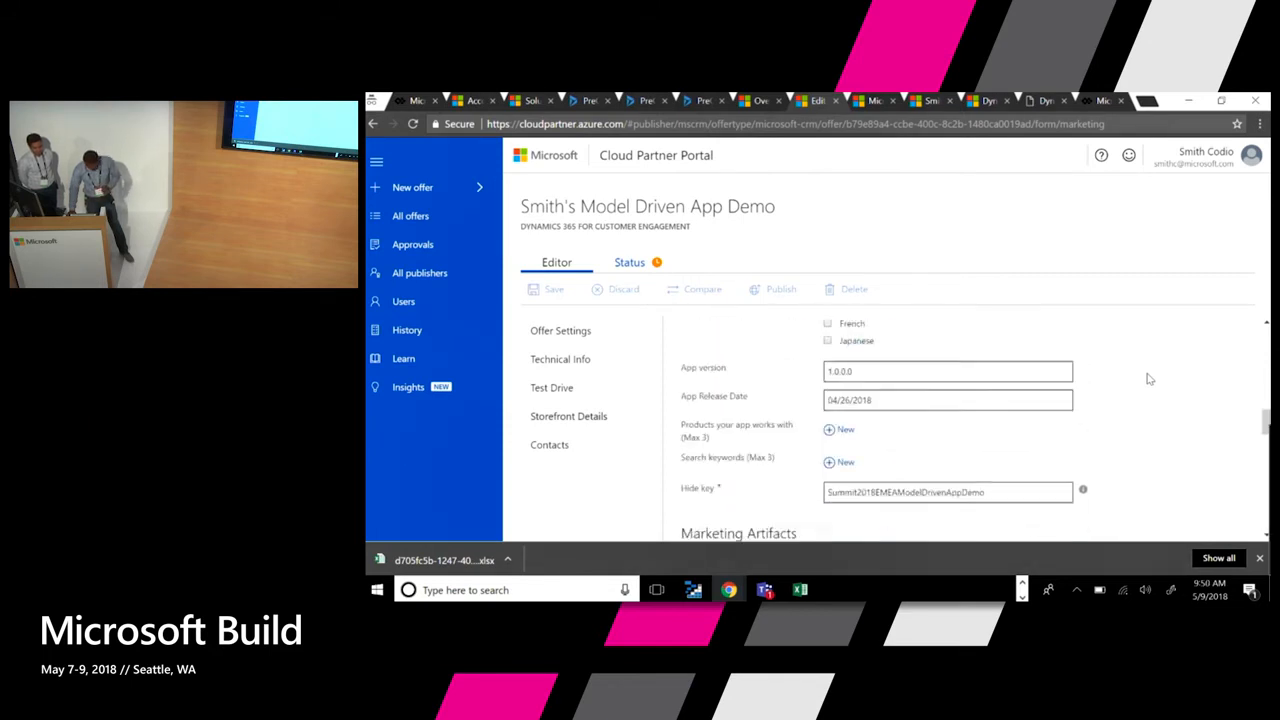
click(549, 444)
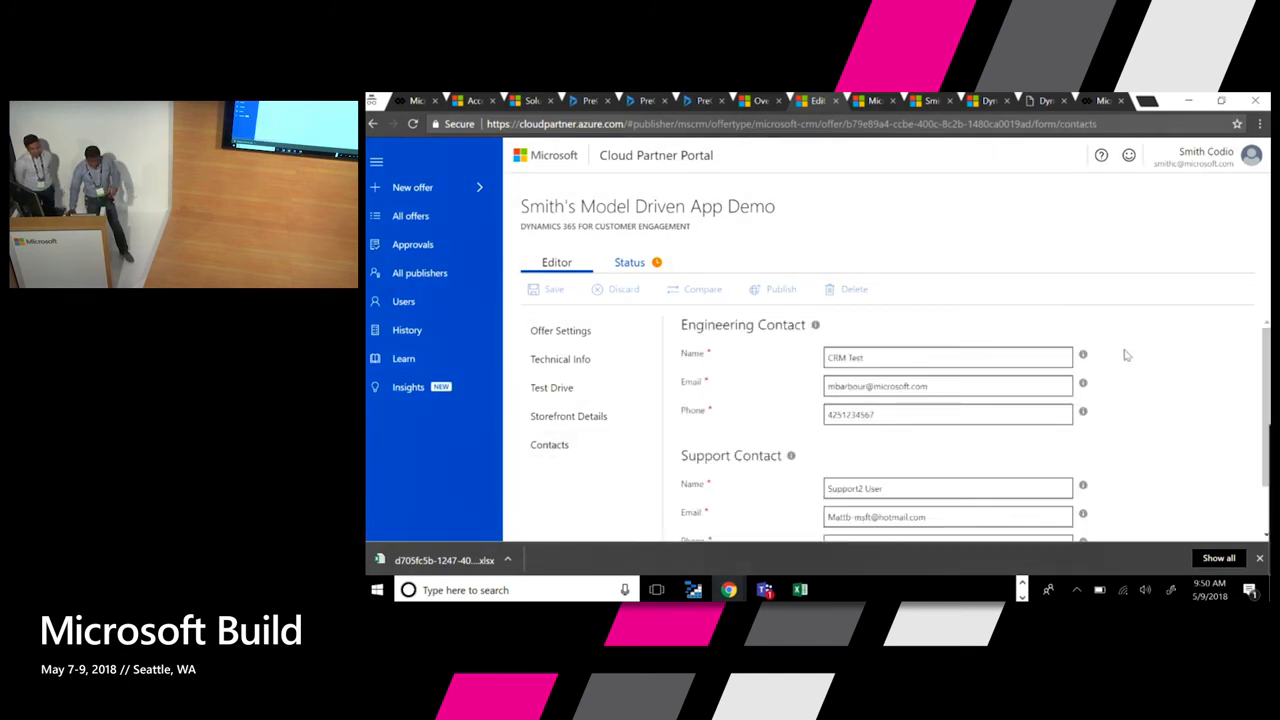
mouse_move(865, 315)
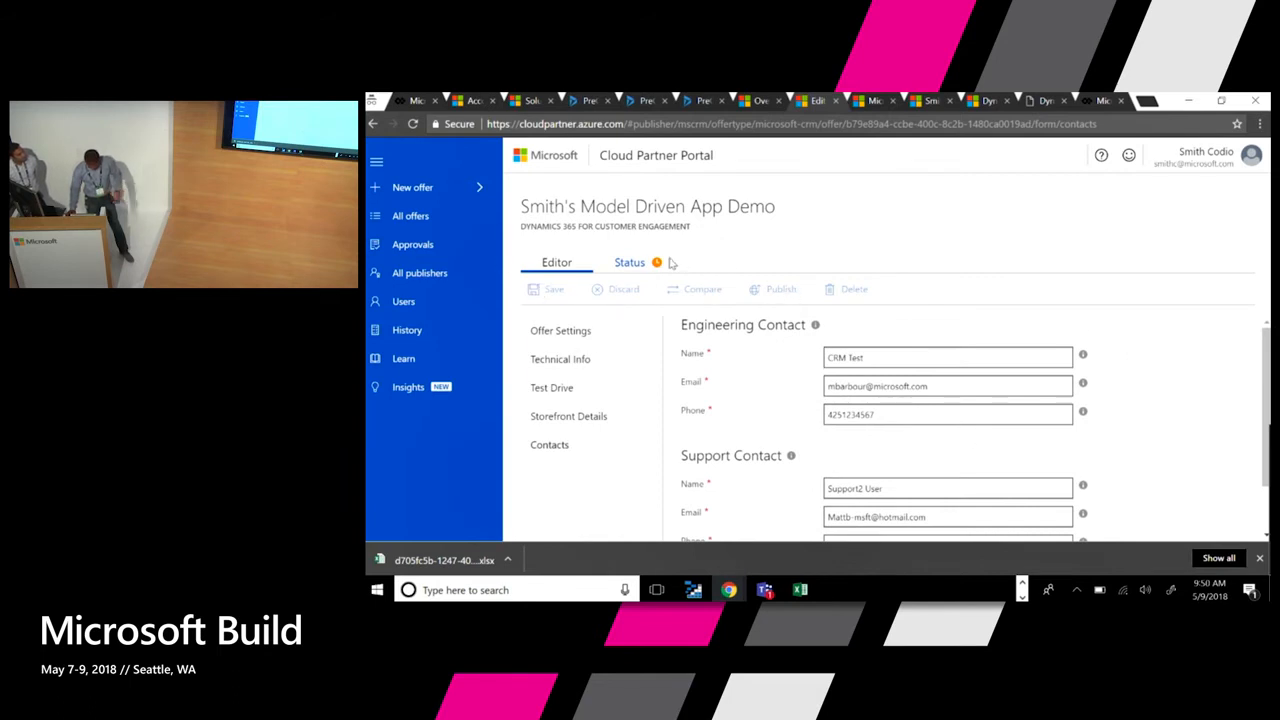
- Check the Status tab: private preview available, Publisher signoff and Go Live pending
click(629, 262)
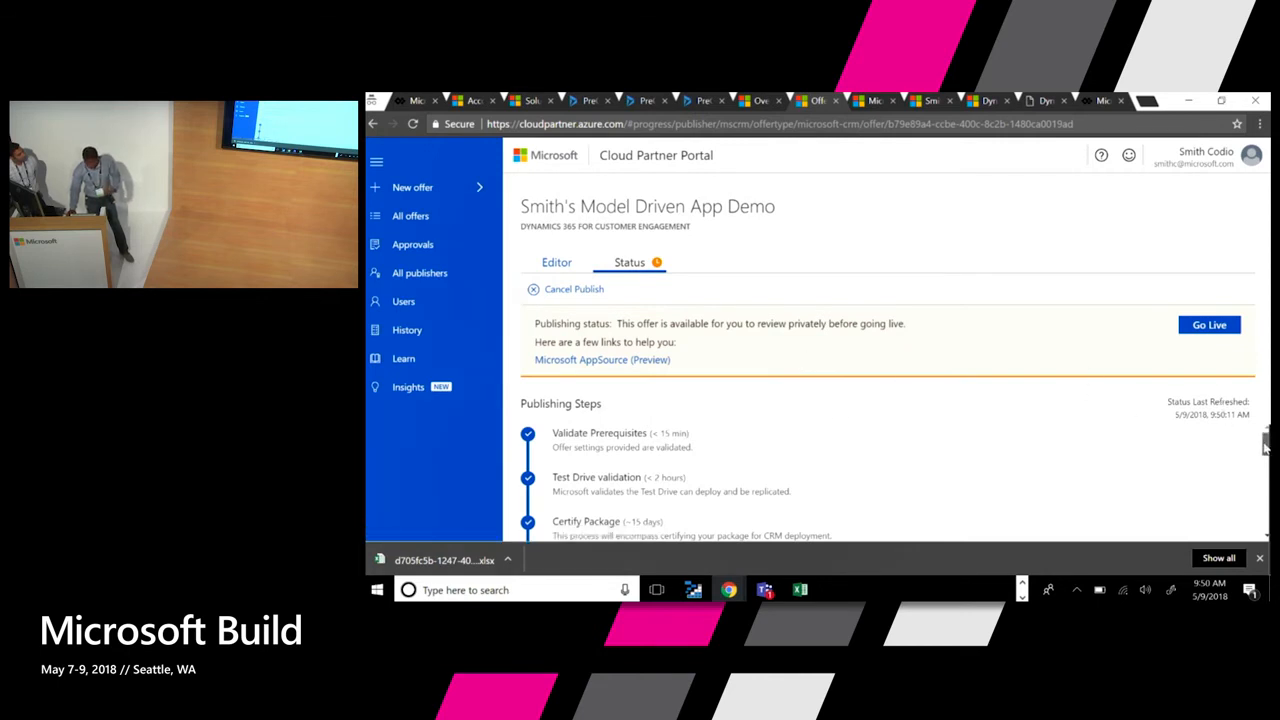
scroll(down, 3)
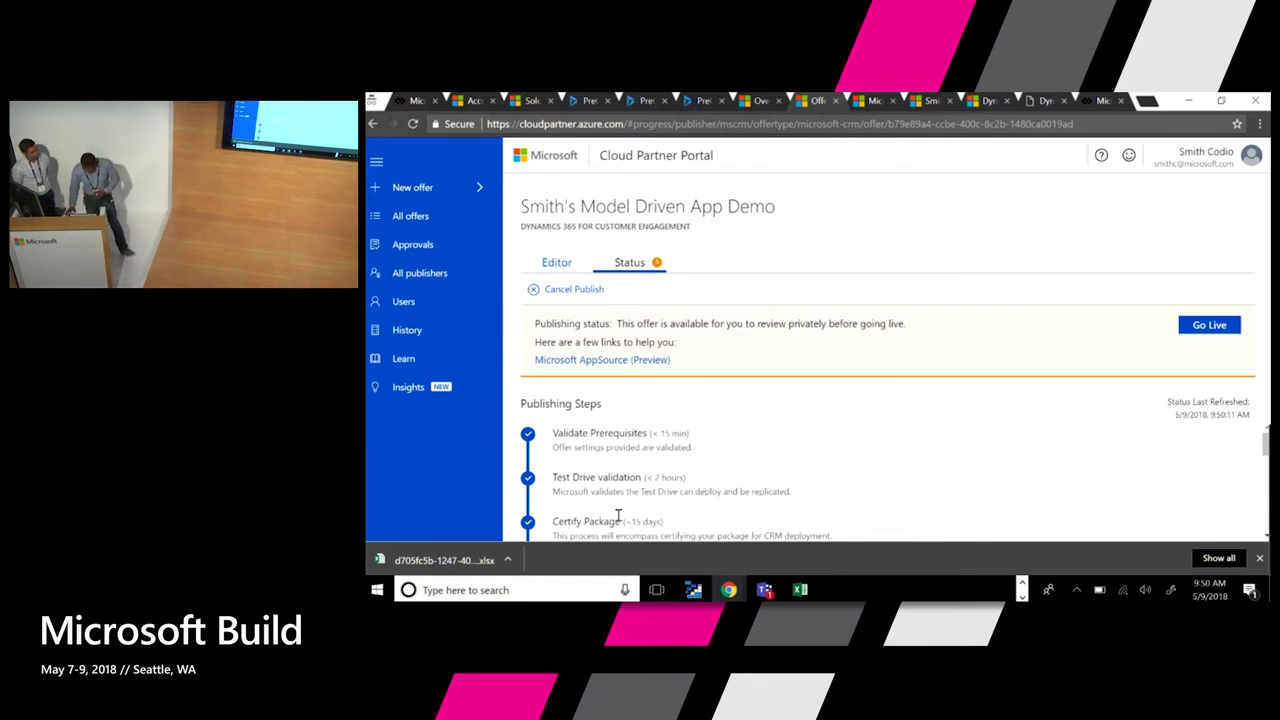
scroll(down, 3)
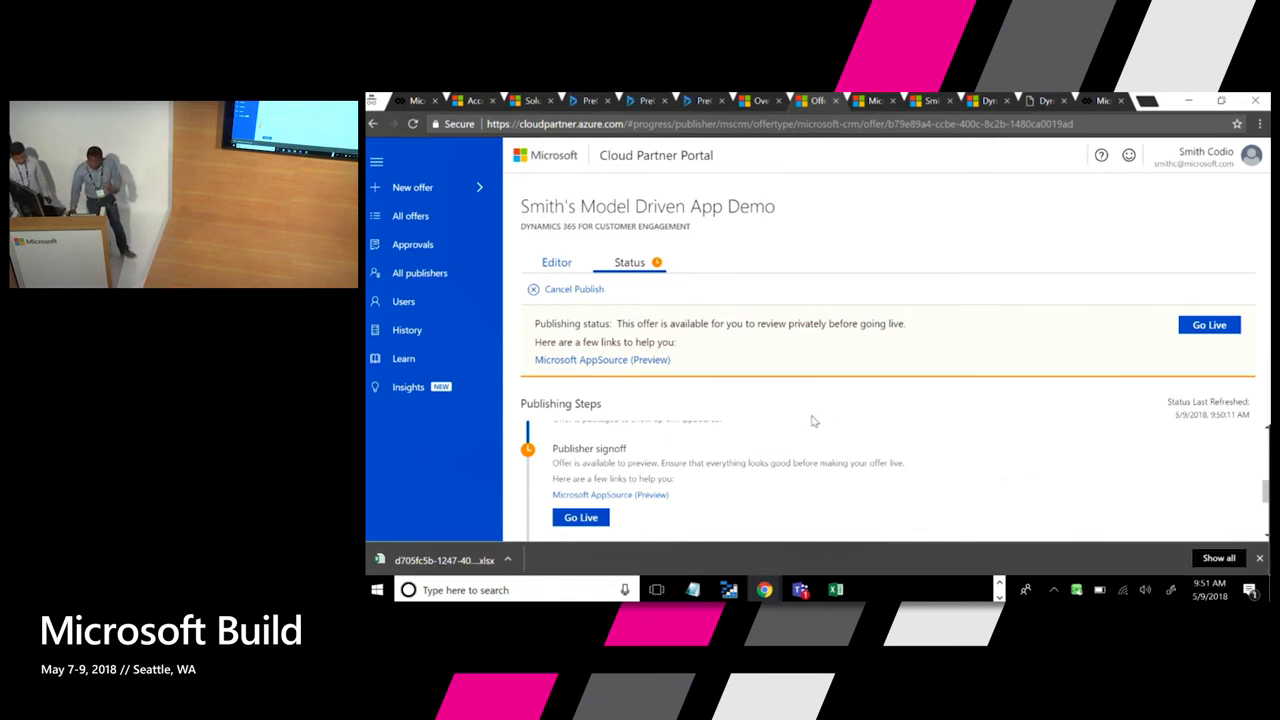
mouse_move(963, 239)
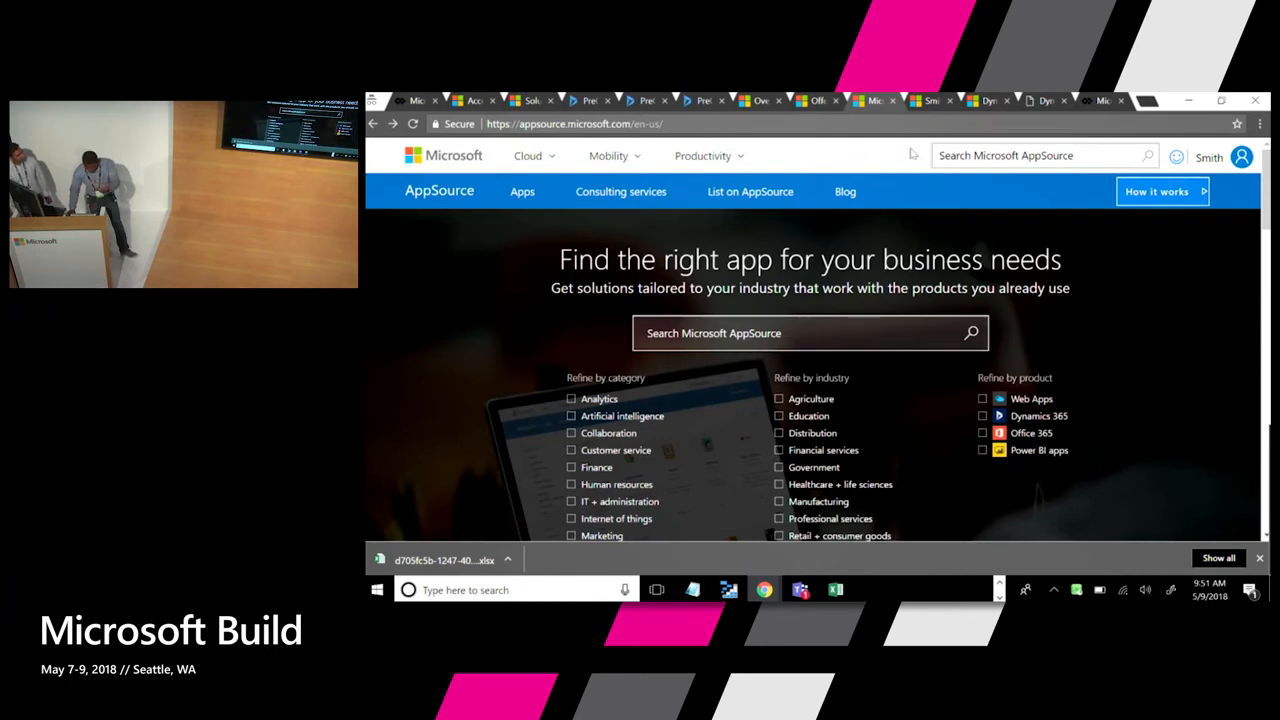
mouse_move(928, 101)
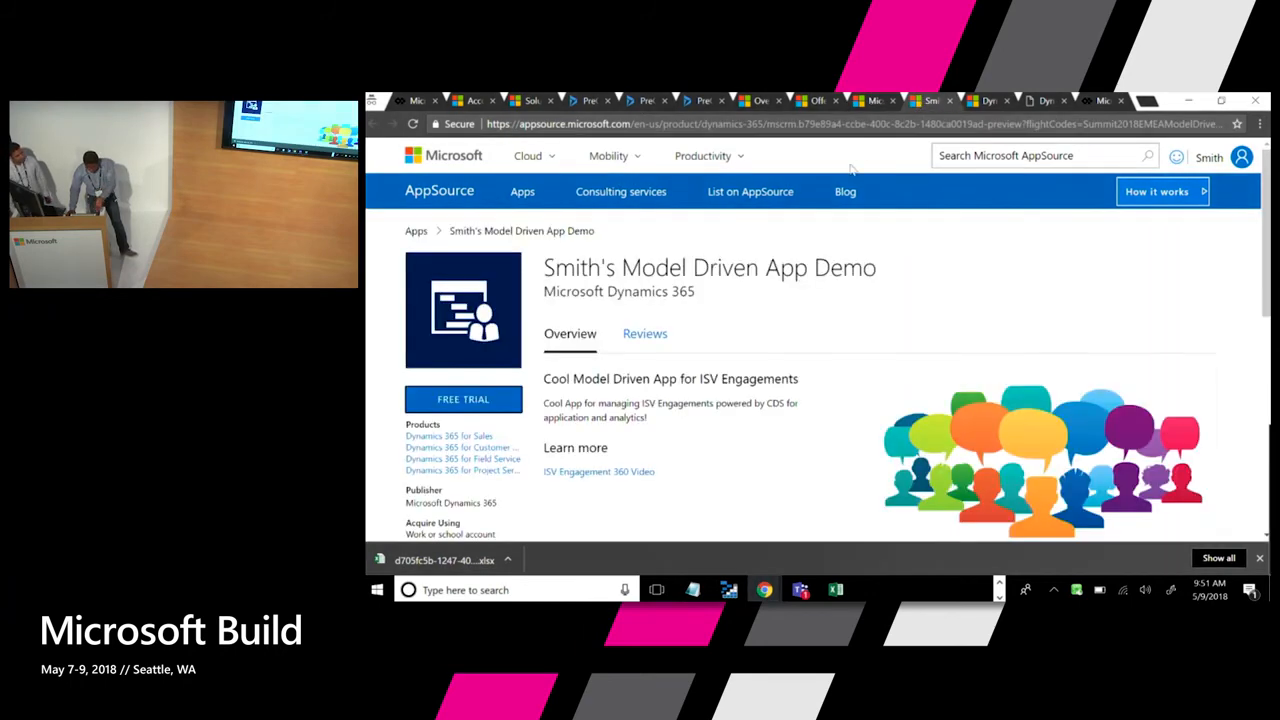
- Scroll the AppSource preview listing for version 1.0.0.0 and the app description
scroll(down, 3)
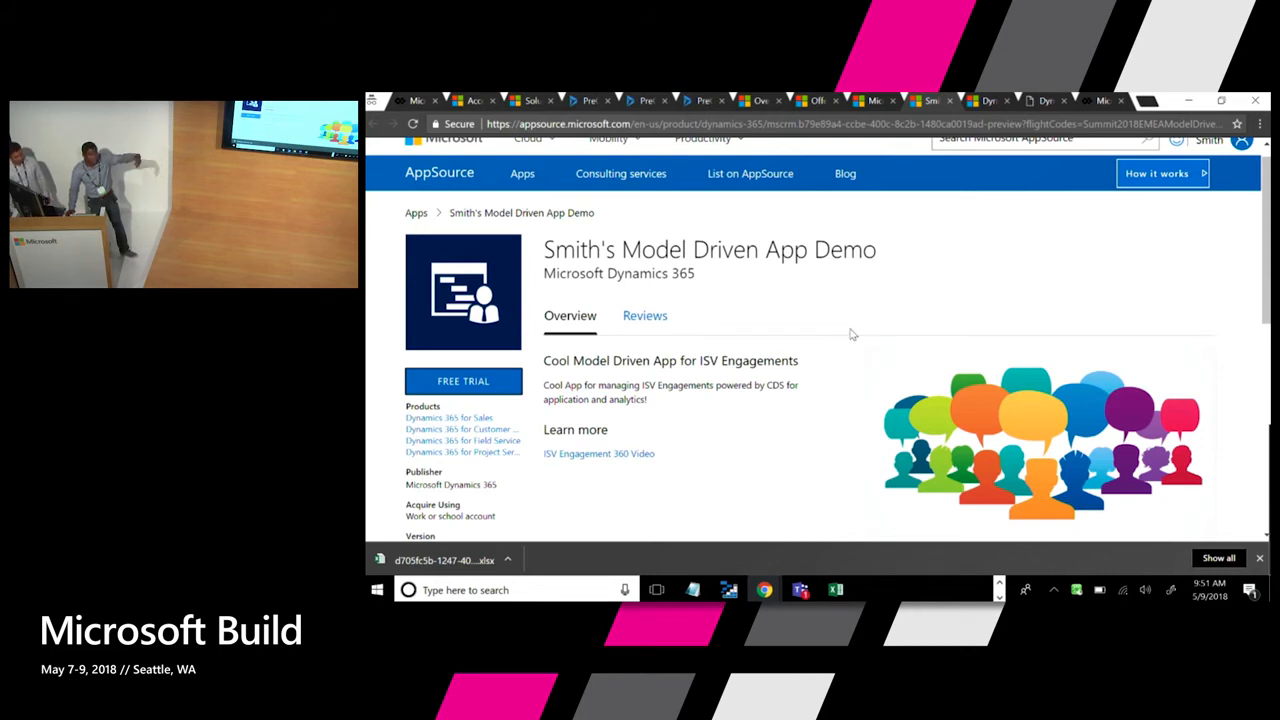
mouse_move(662, 441)
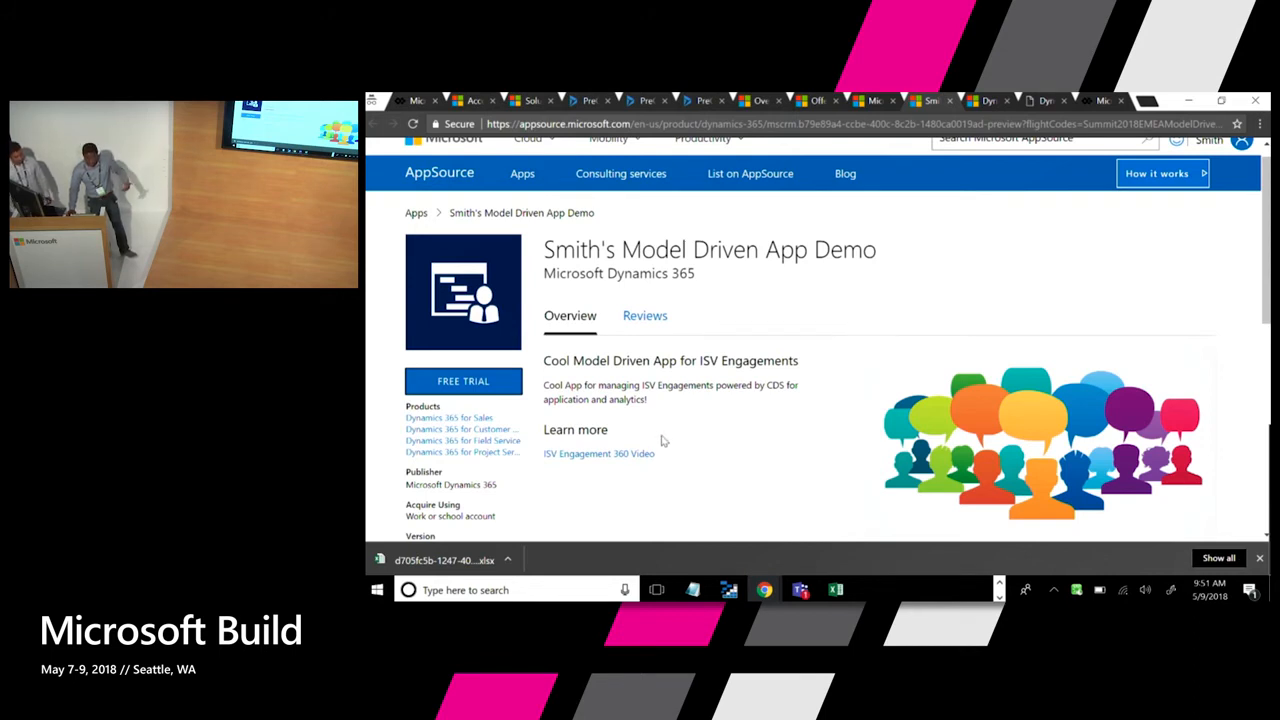
scroll(down, 3)
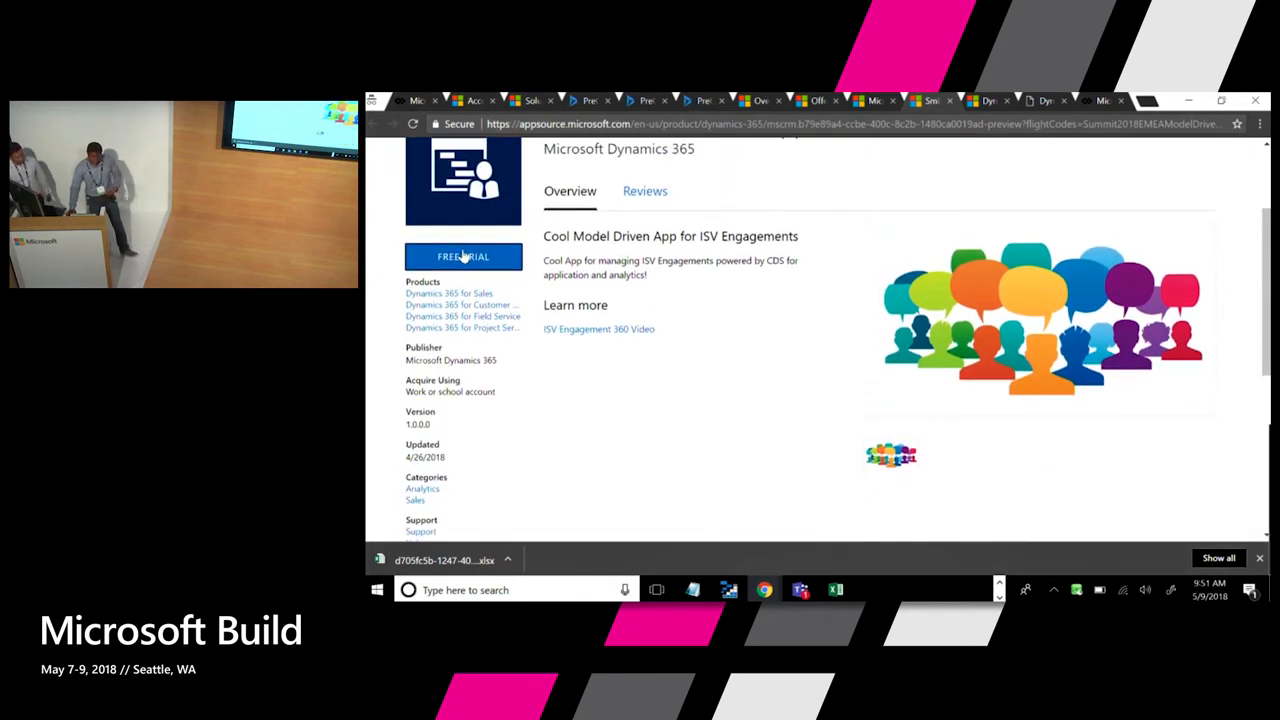
mouse_move(475, 259)
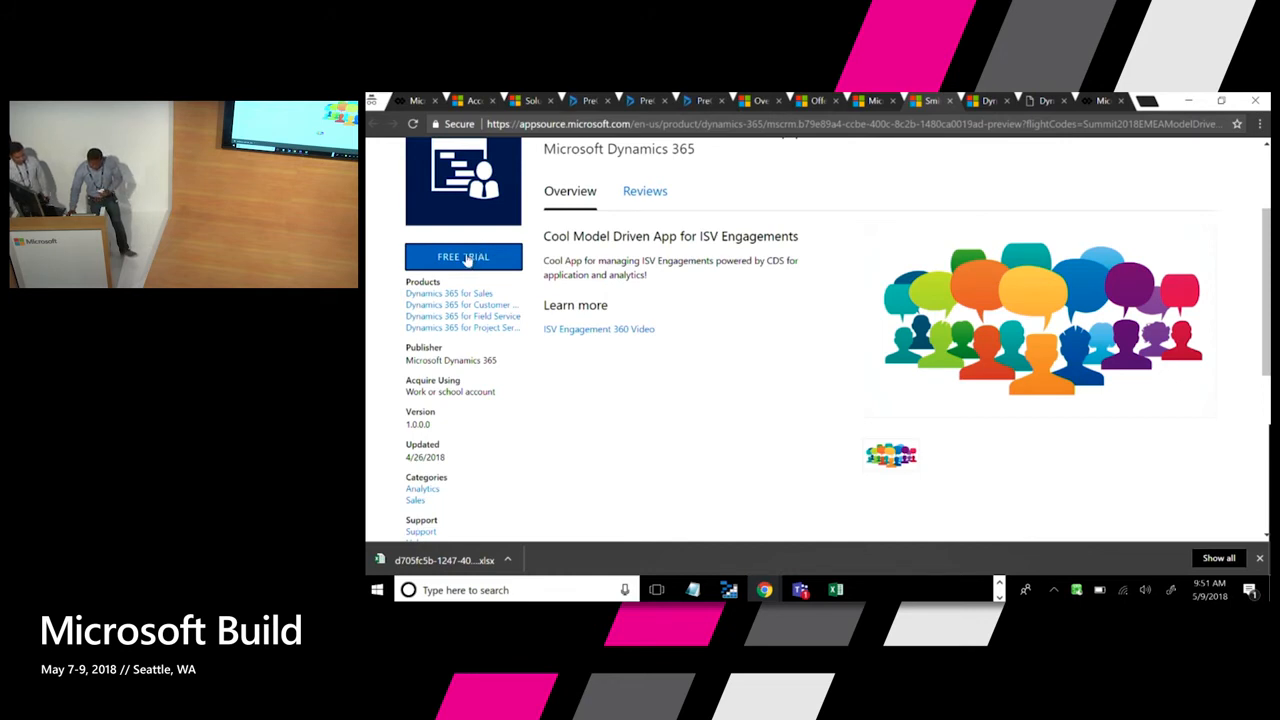
click(463, 257)
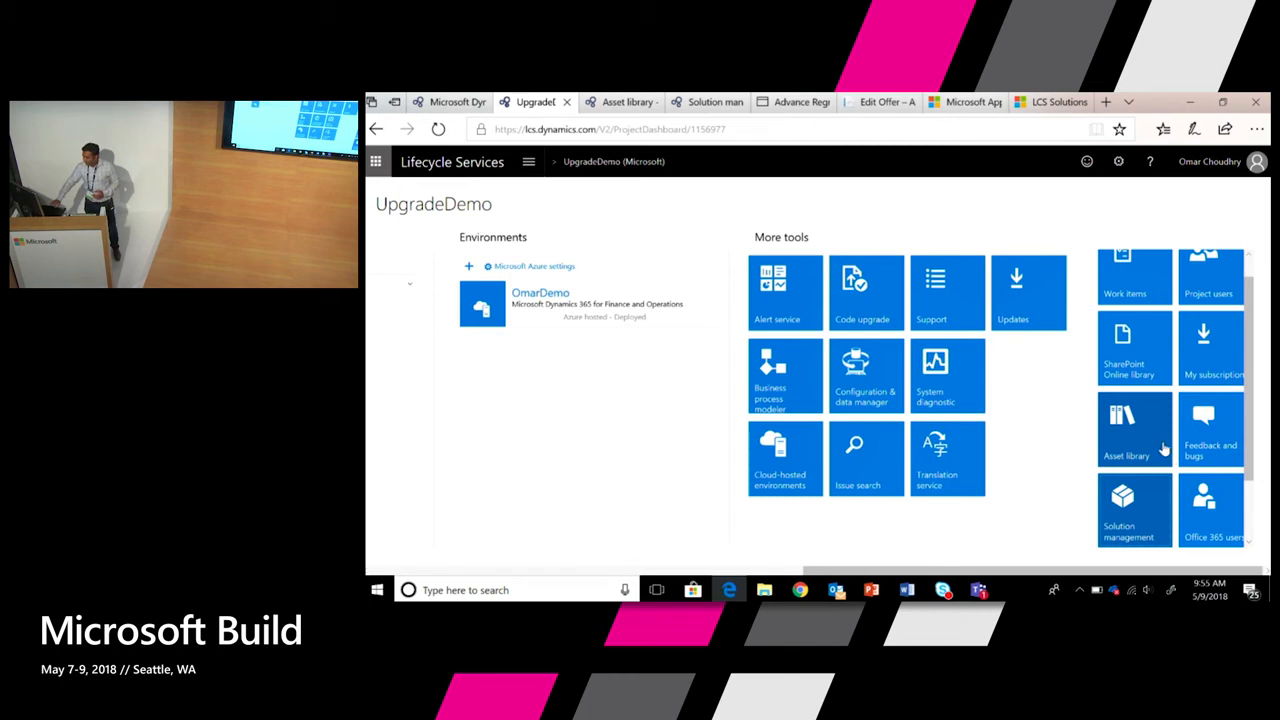
mouse_move(948, 420)
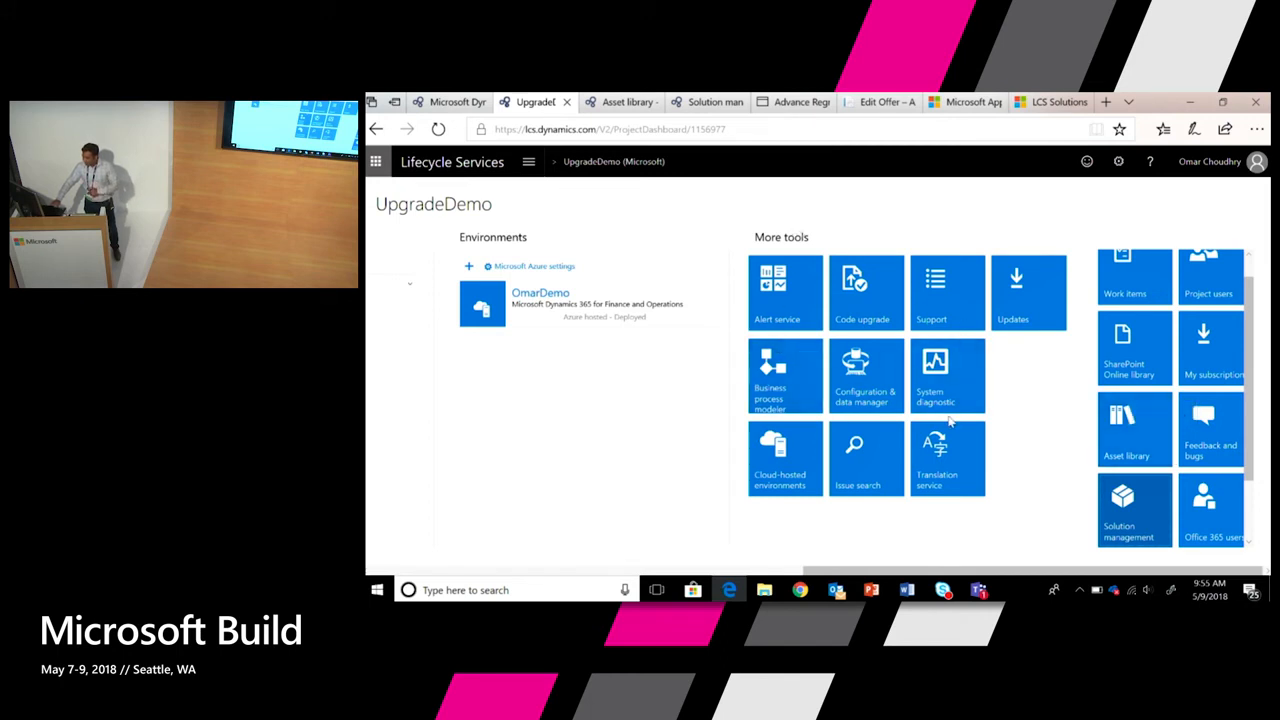
- View the Asset library's three BPM artifact files, then return to the UpgradeDemo dashboard
click(1134, 428)
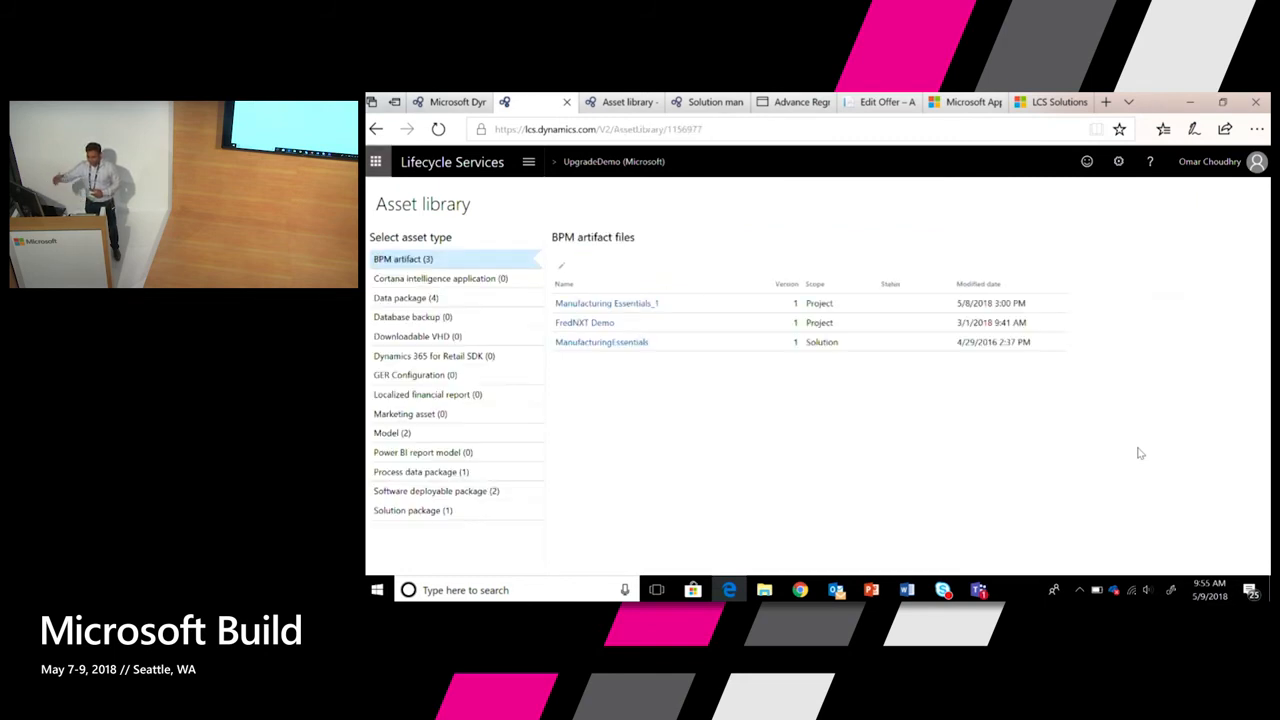
click(535, 101)
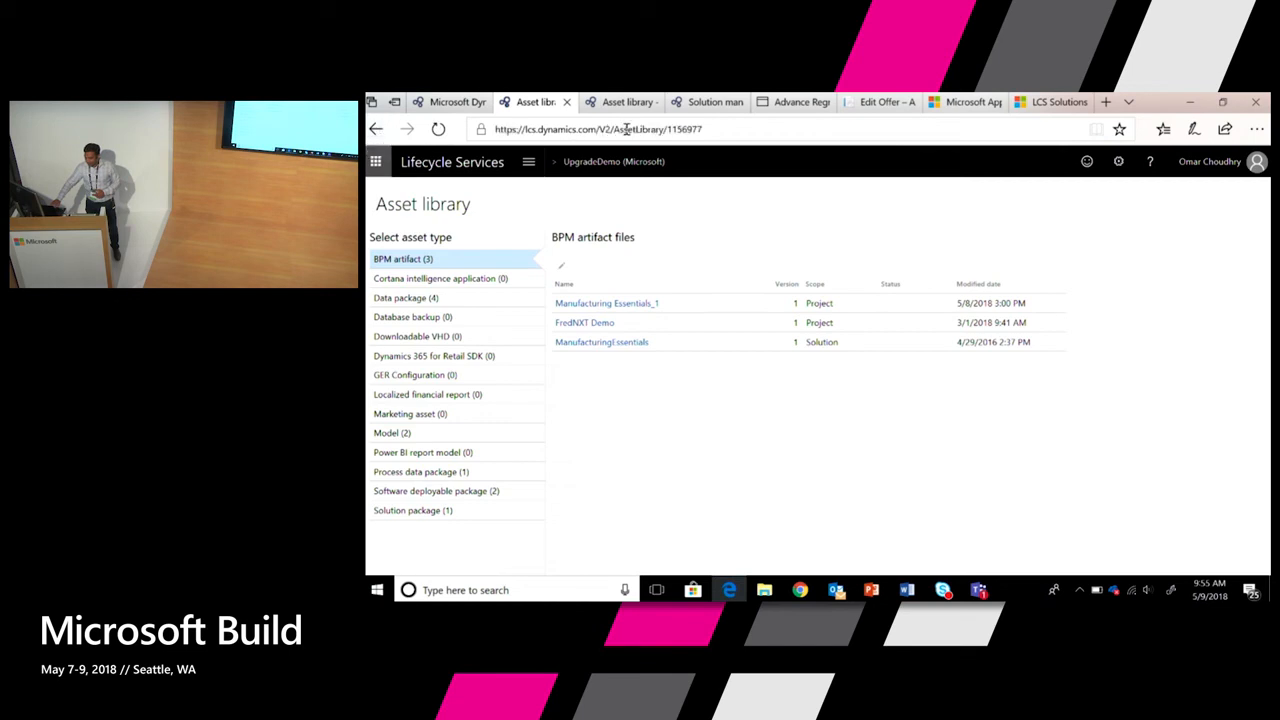
click(438, 128)
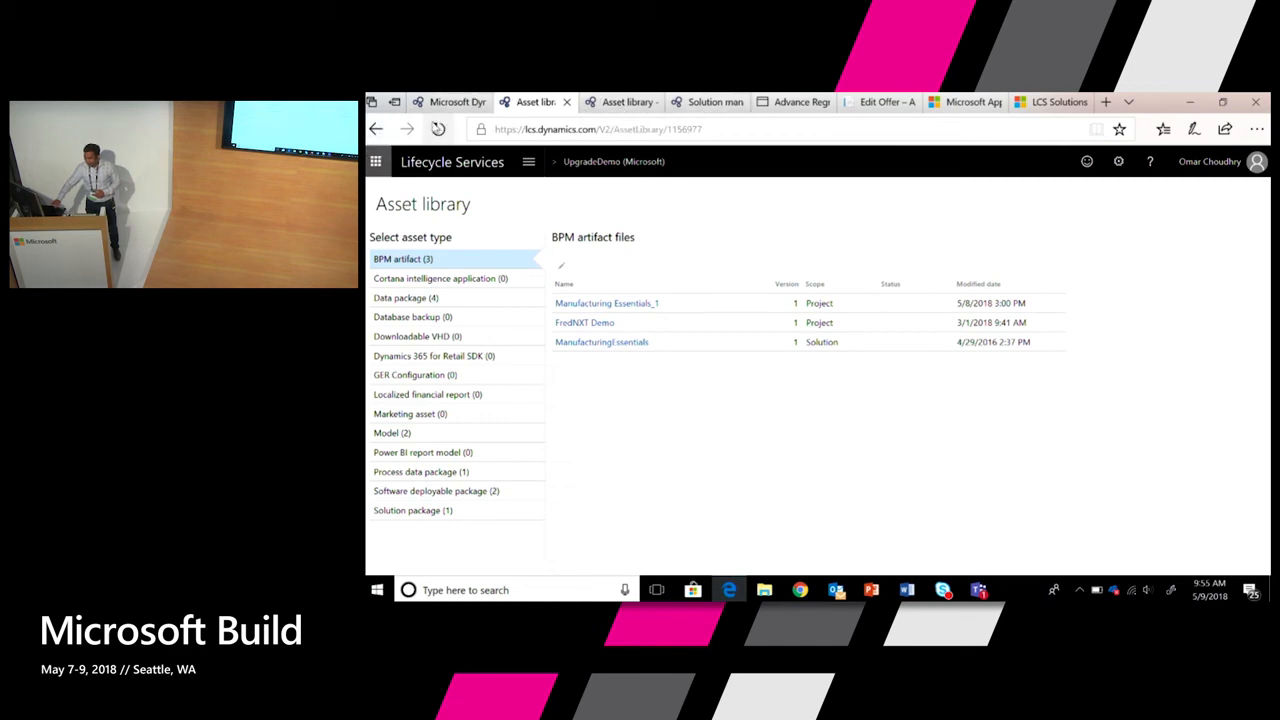
click(377, 128)
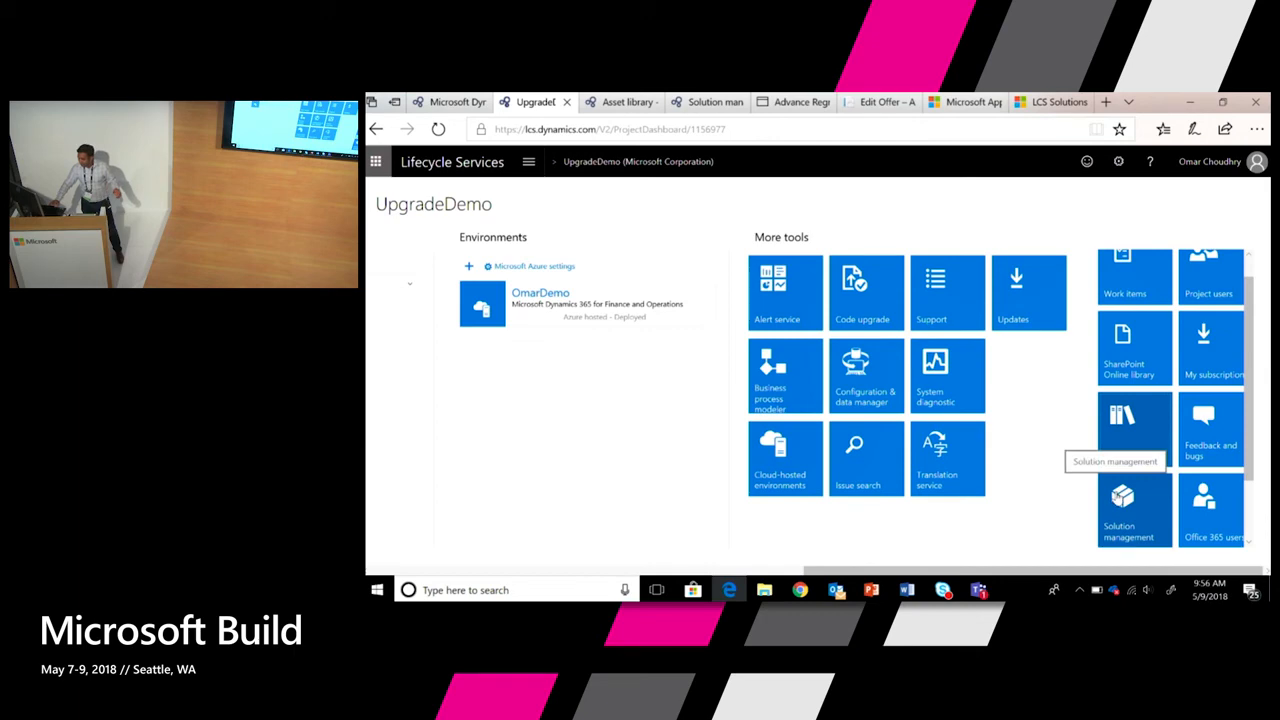
- Open Solution management, then start a new package and cancel the Create package form
click(1134, 510)
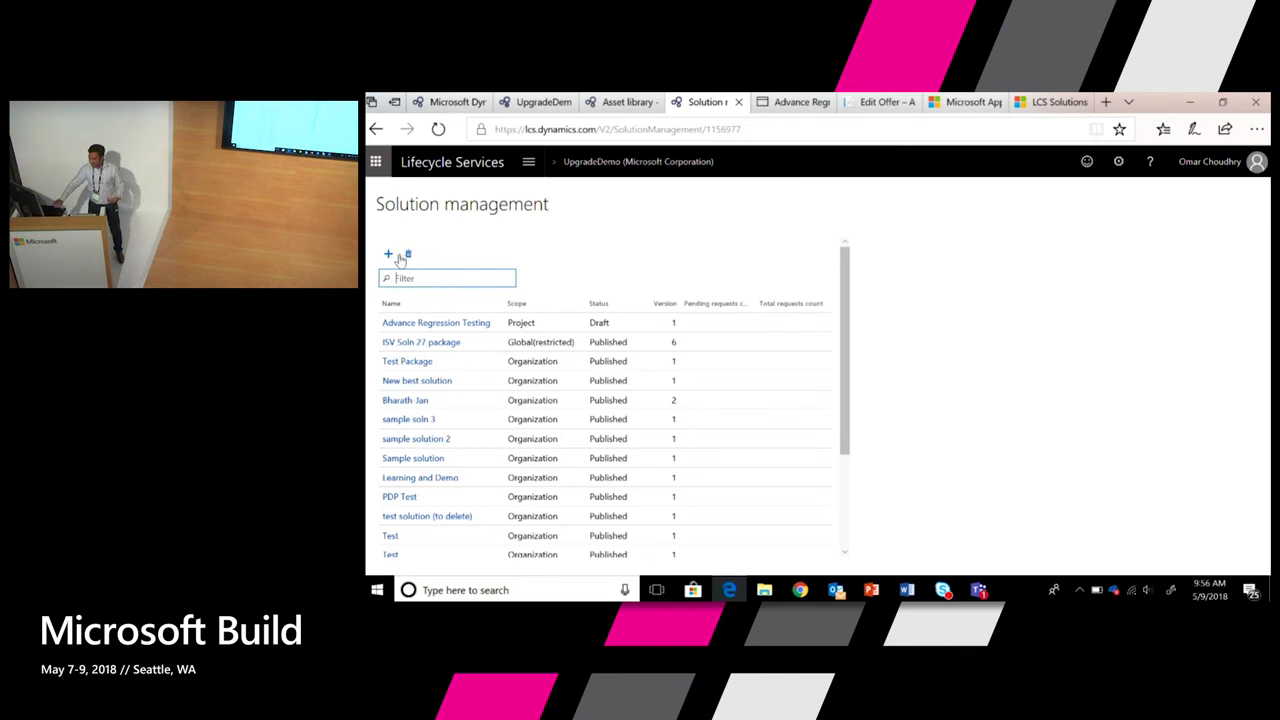
click(388, 253)
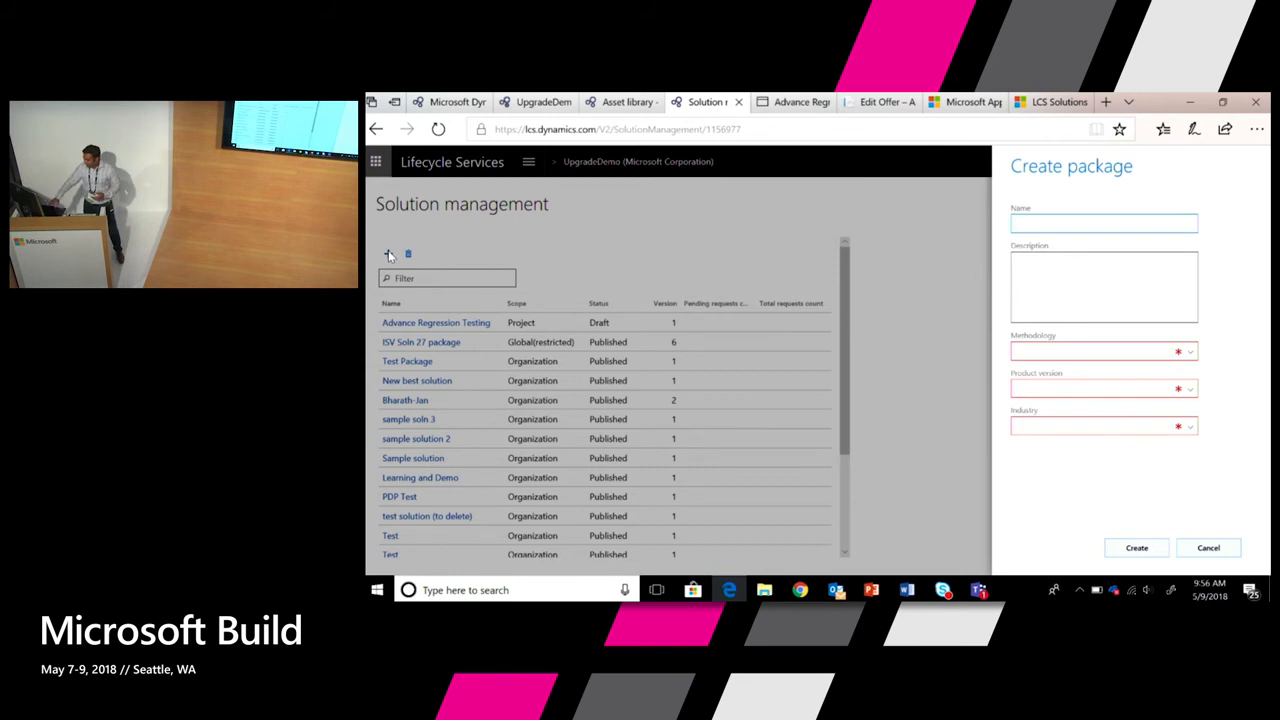
mouse_move(1055, 335)
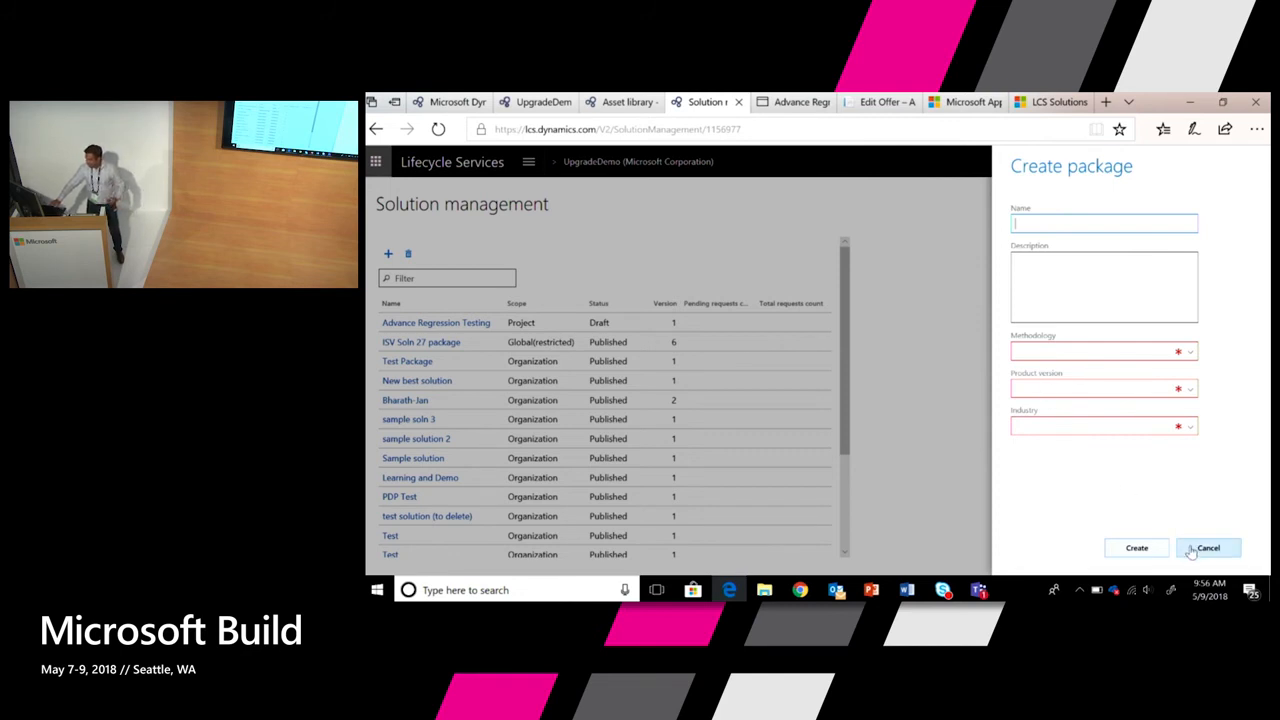
click(1208, 547)
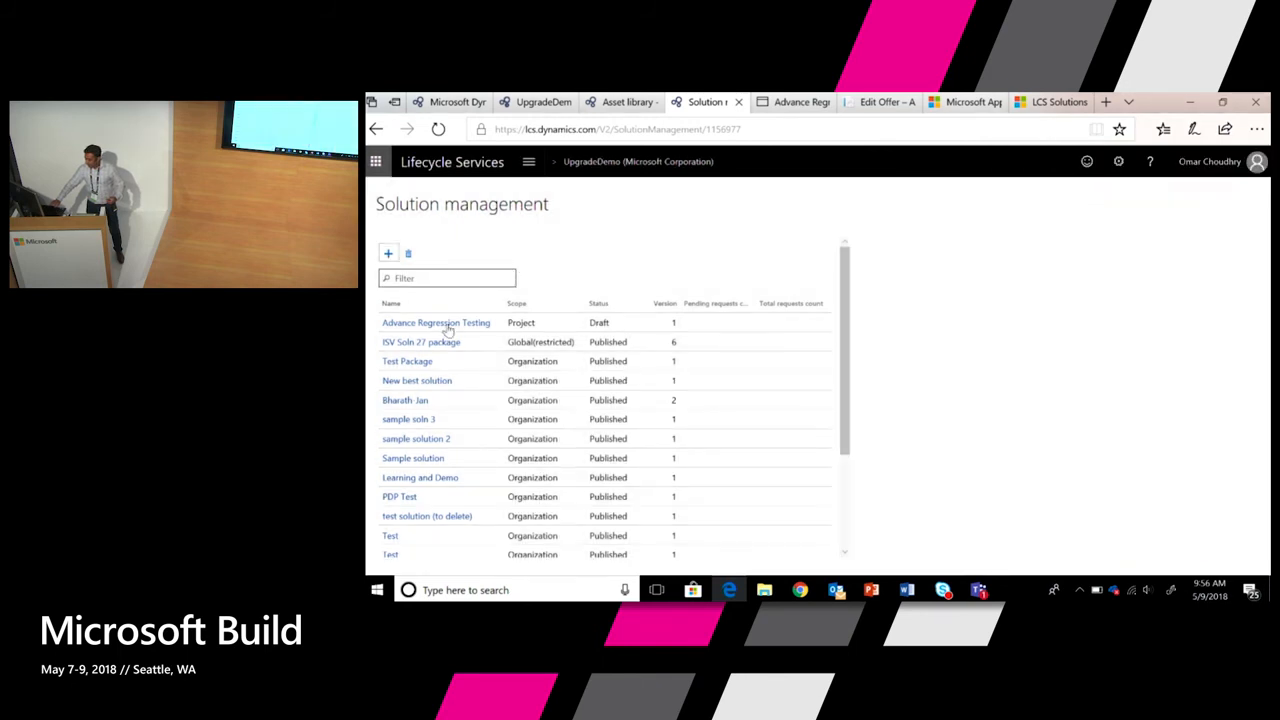
- Review the Advance Regression Testing package's approvers, model, deployable package and database backup contents
click(435, 322)
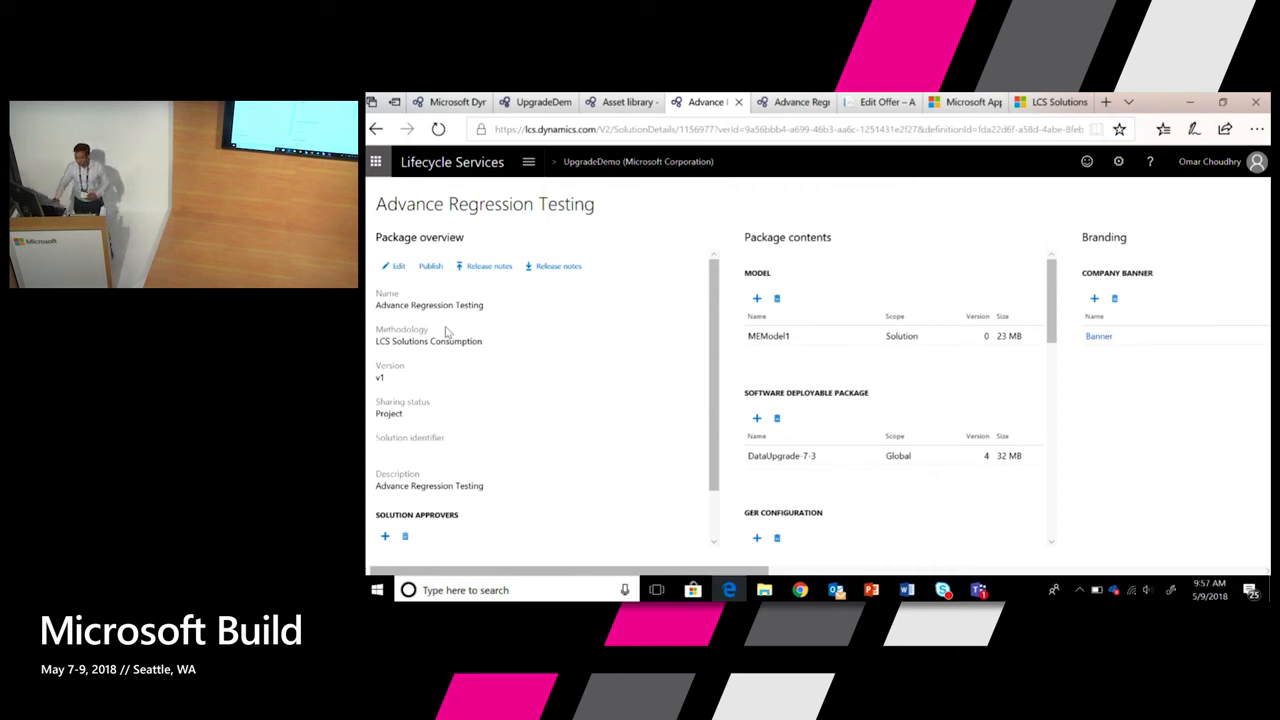
mouse_move(585, 471)
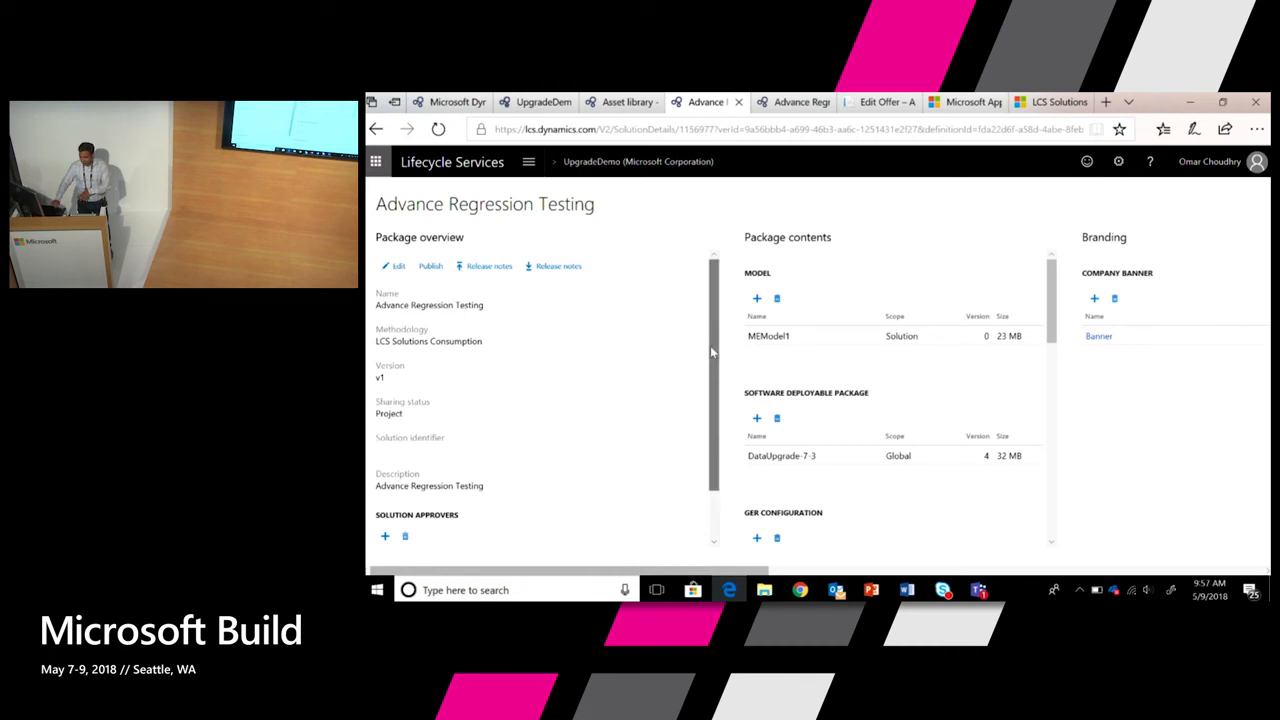
scroll(down, 3)
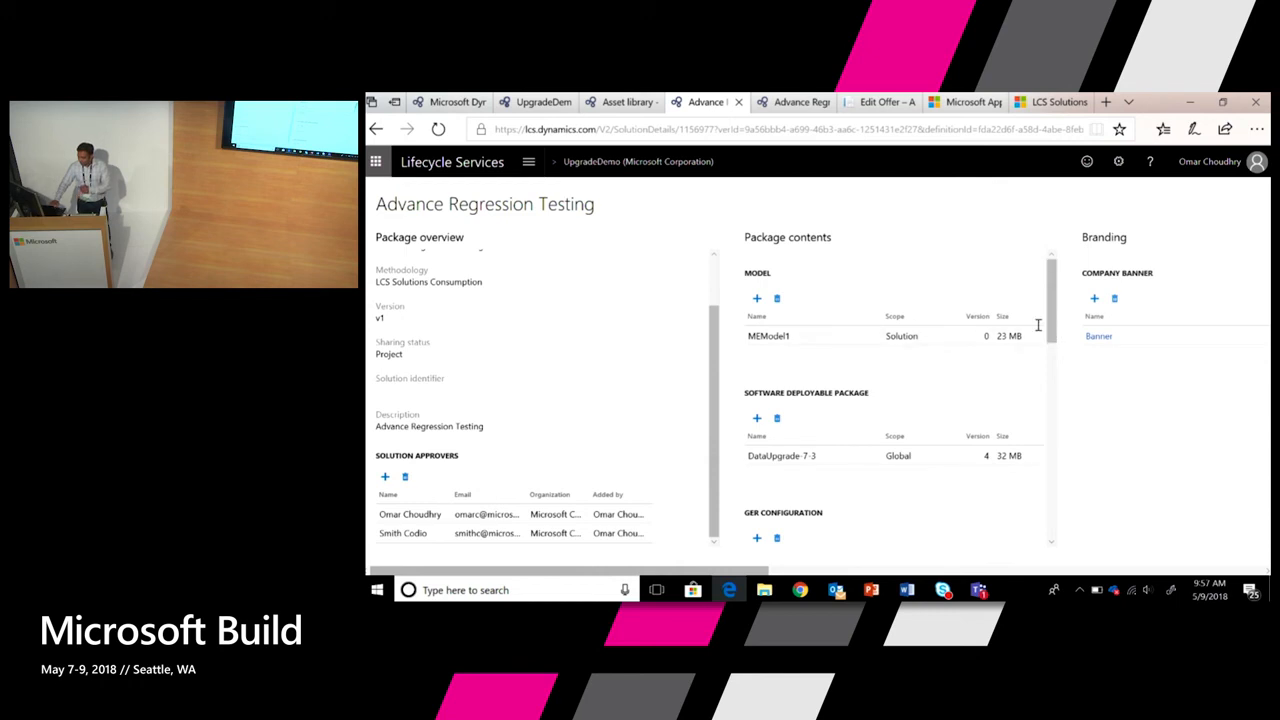
scroll(down, 3)
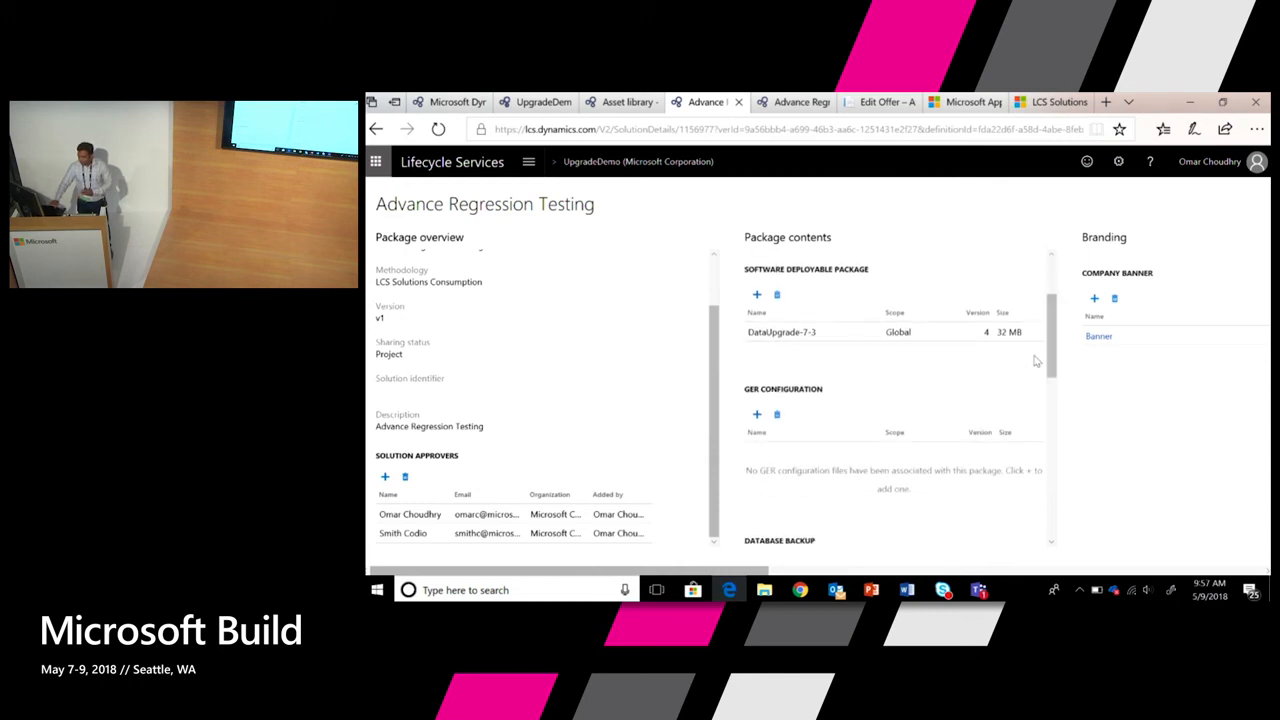
scroll(down, 3)
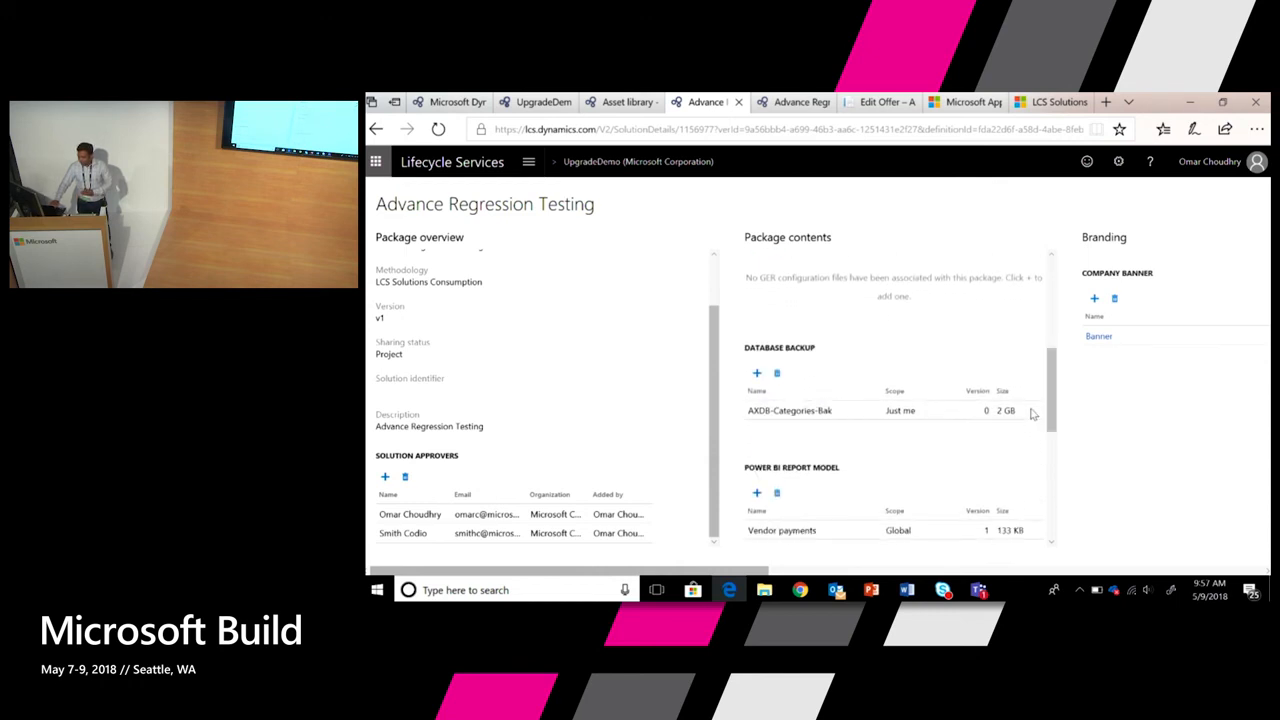
scroll(down, 3)
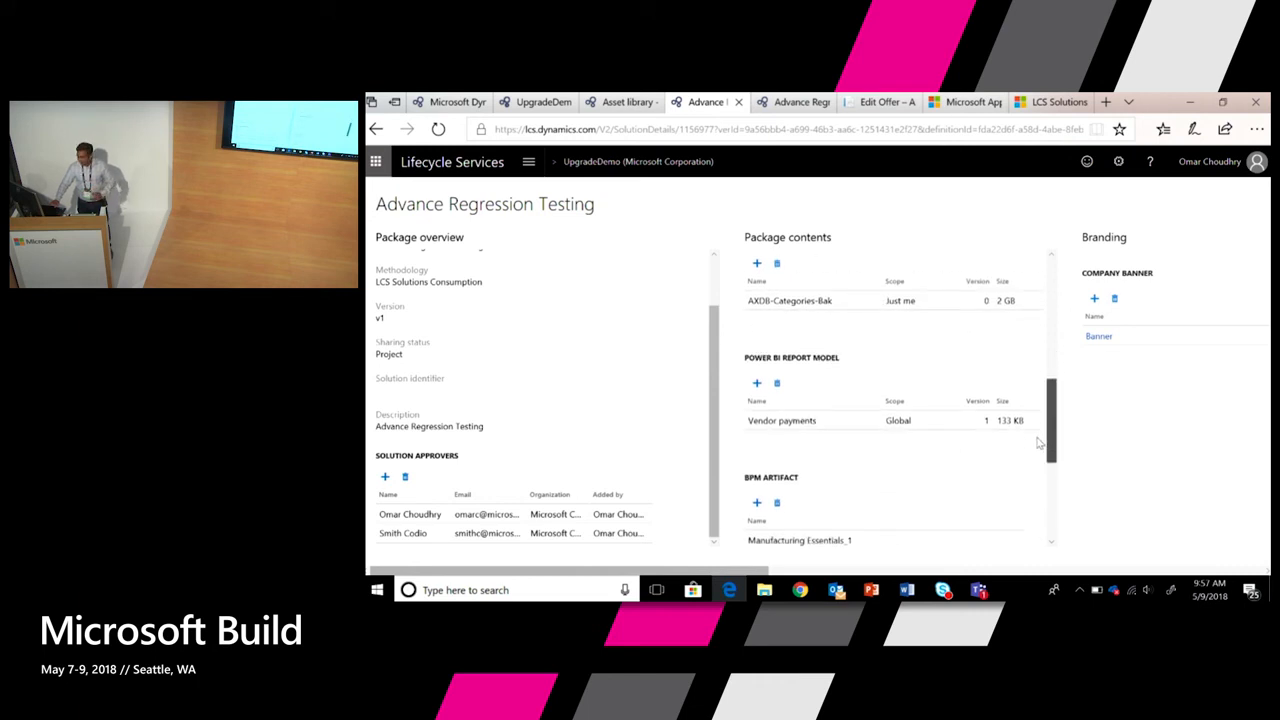
scroll(down, 3)
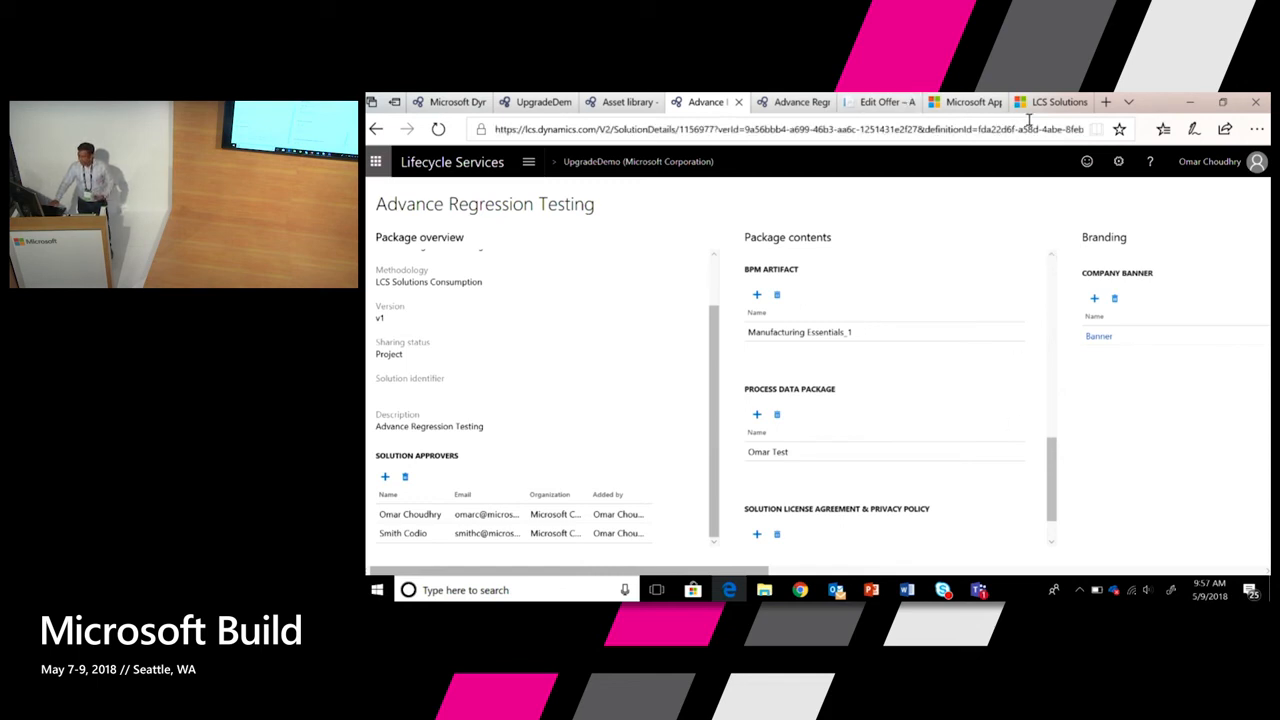
click(1050, 101)
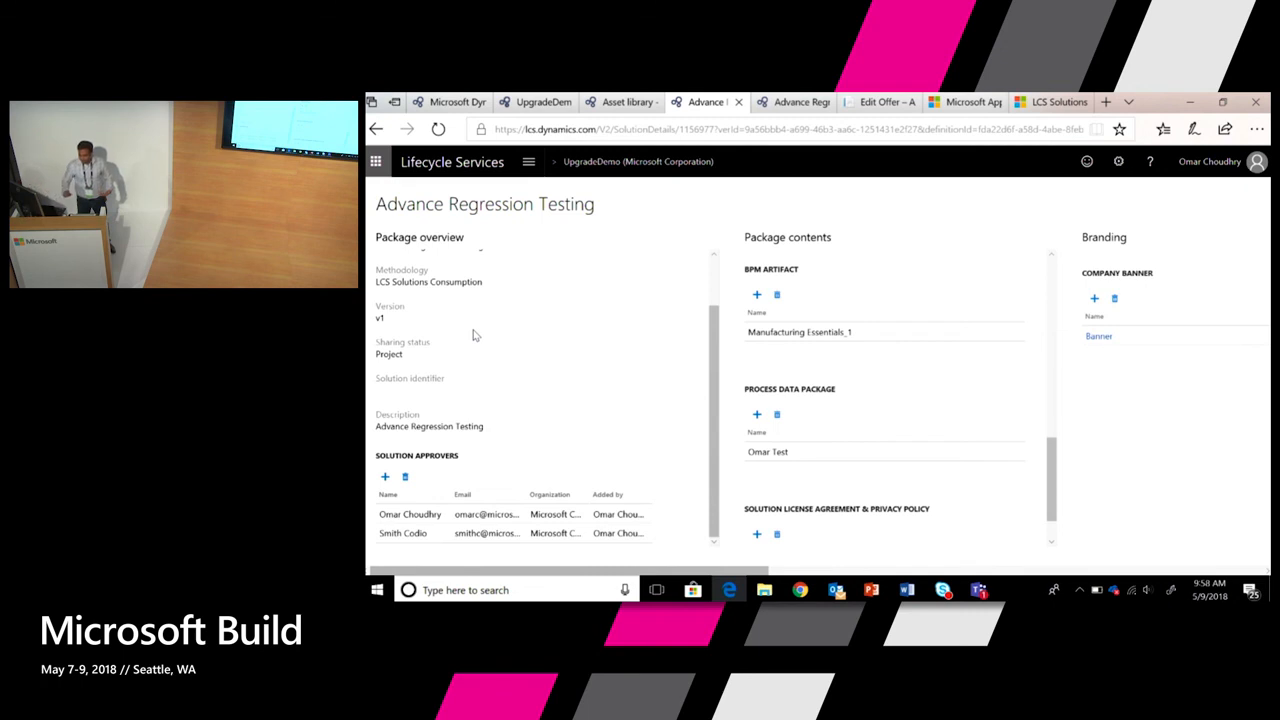
mouse_move(450, 268)
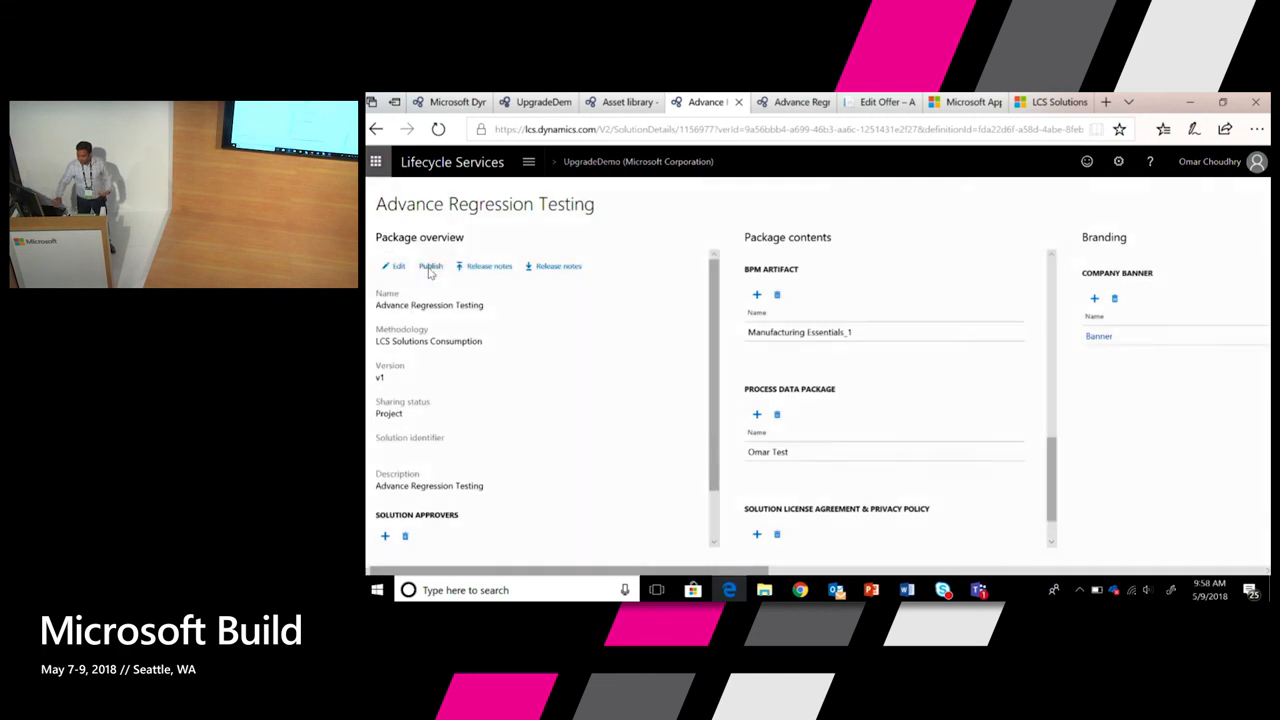
- Publish the Advance Regression Testing package globally, skipping release notes
click(430, 266)
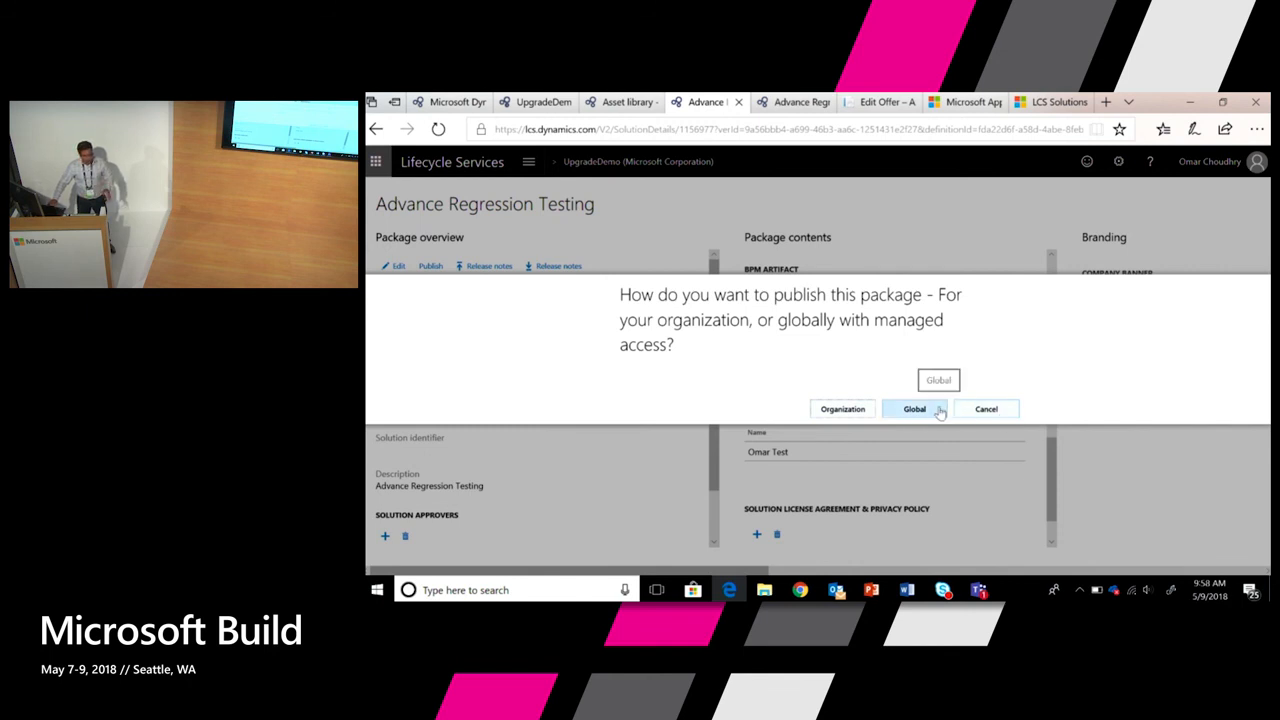
mouse_move(888, 416)
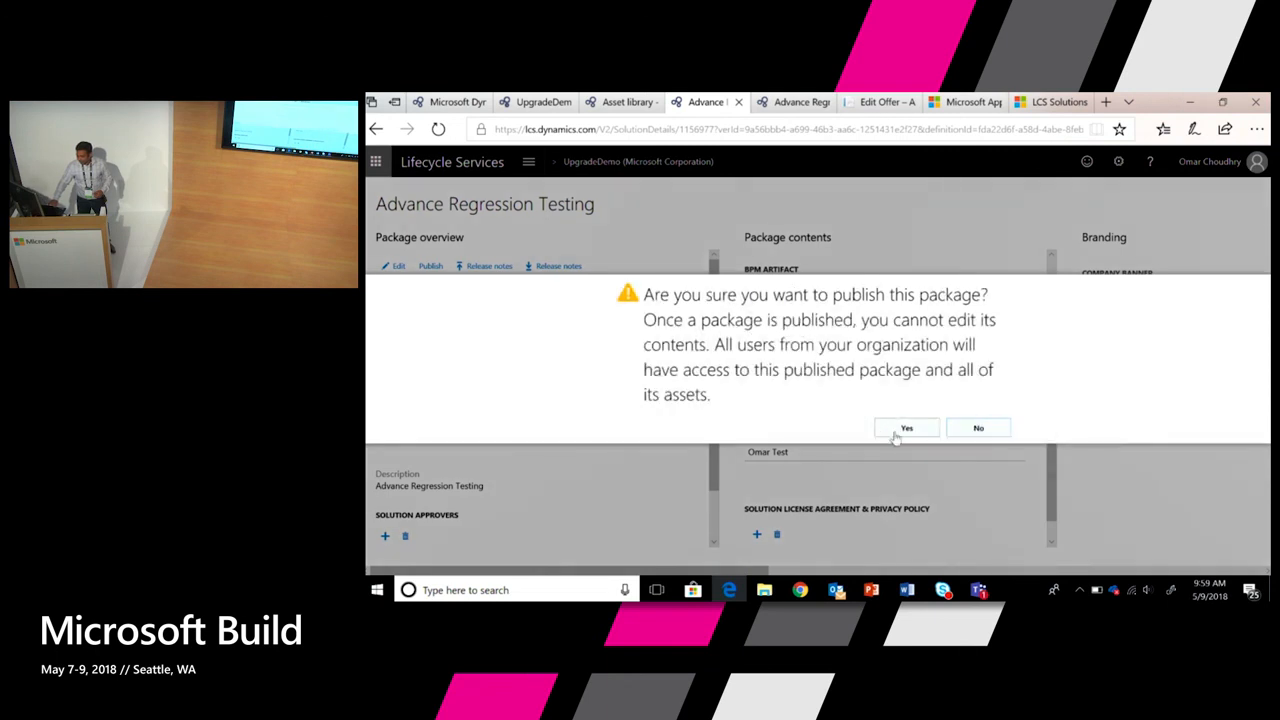
click(906, 427)
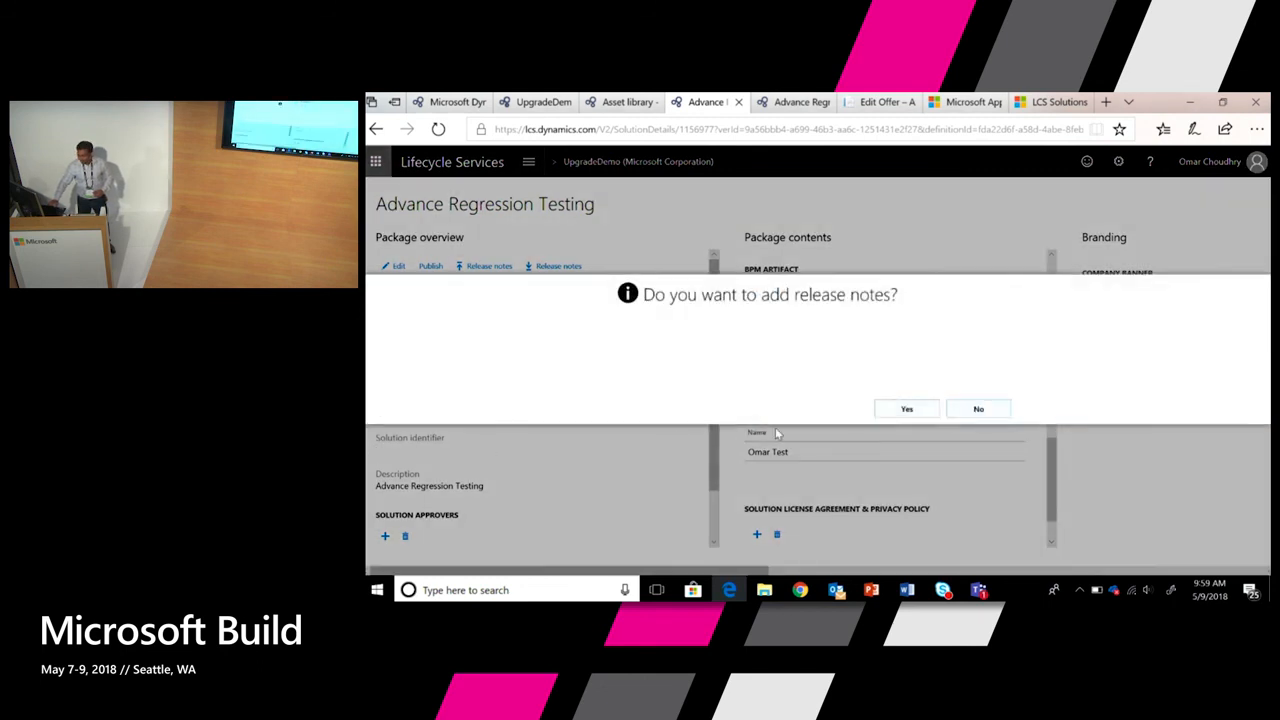
click(978, 408)
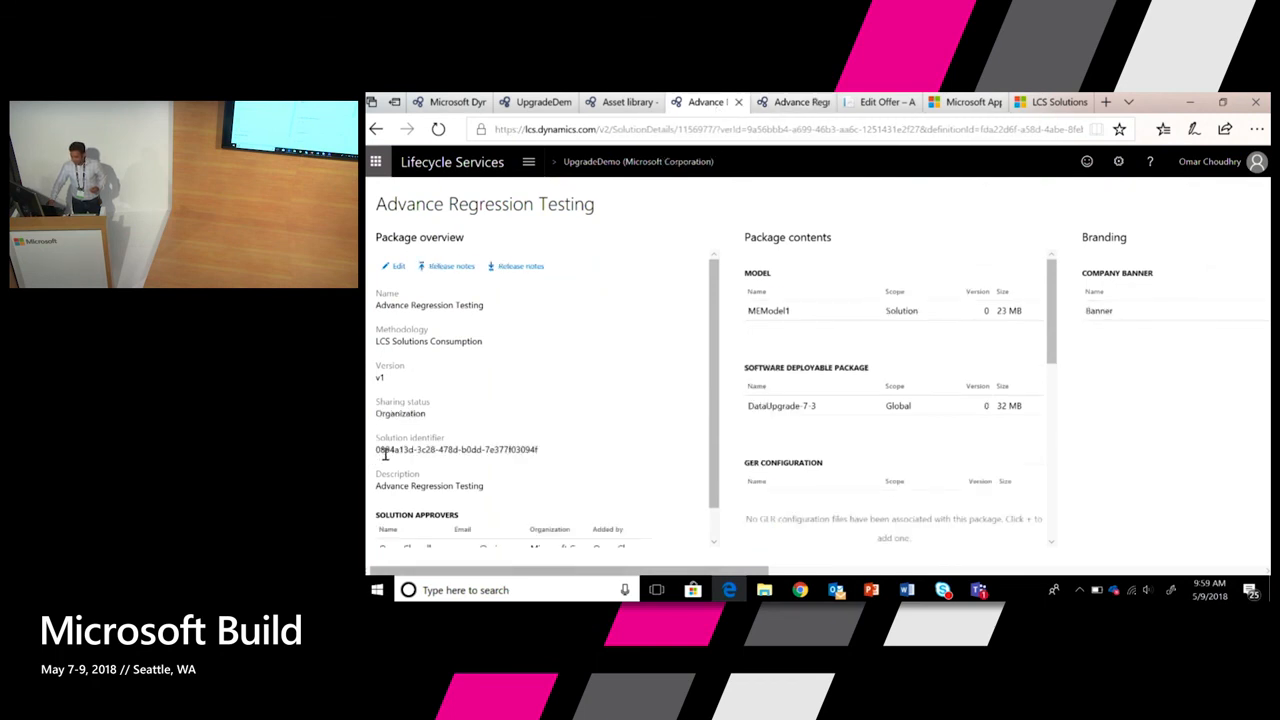
- Check the Advanced Regression Testing offer and package tabs, then view the LCS Solutions for AppSource docs
click(879, 101)
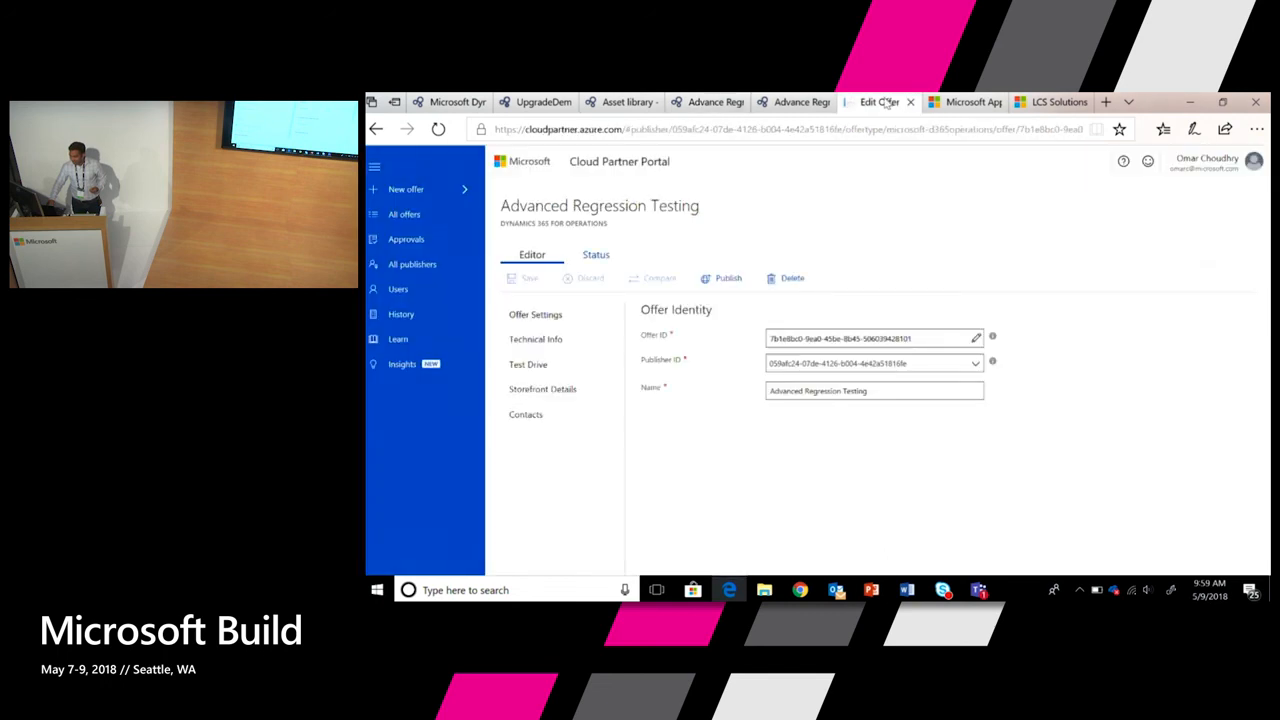
mouse_move(810, 375)
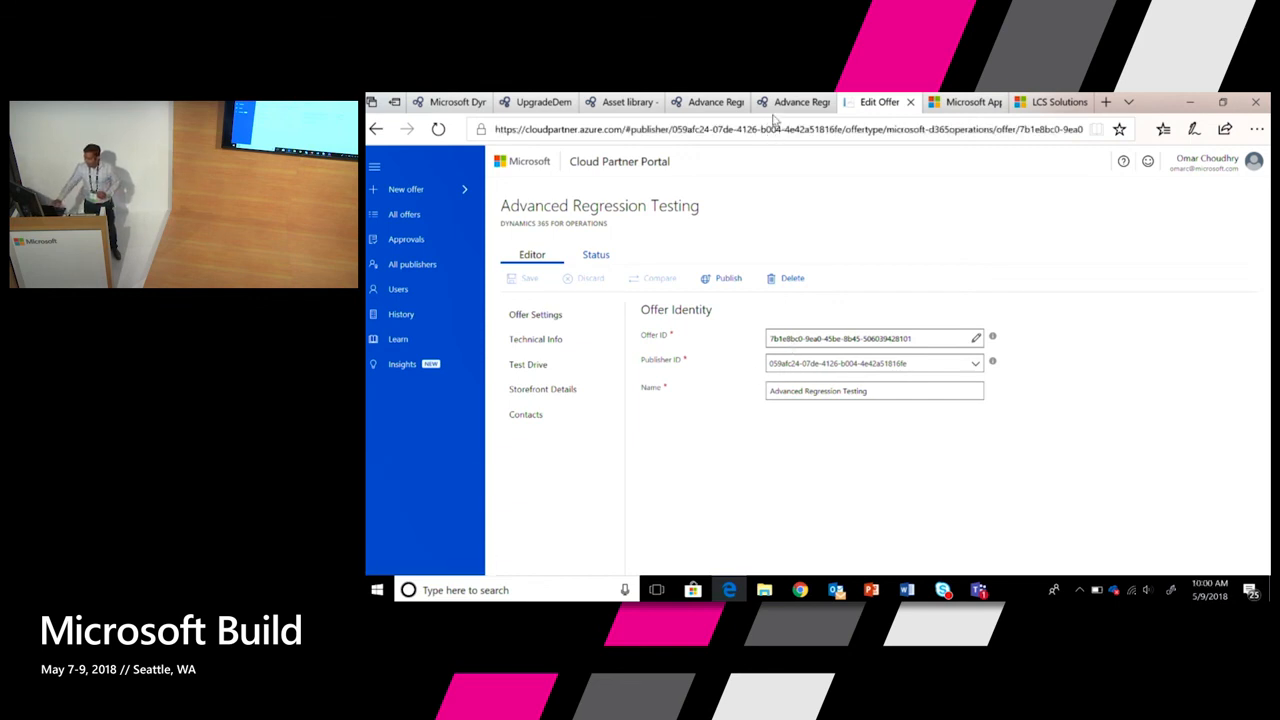
click(705, 101)
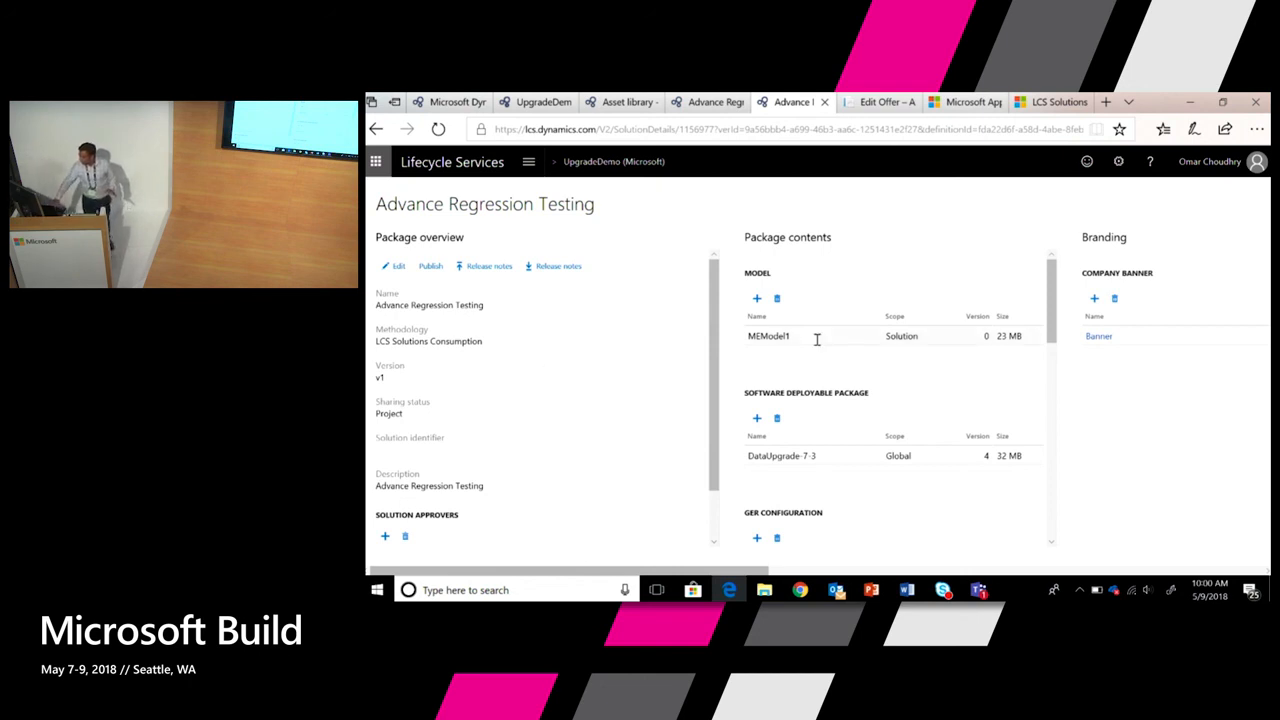
click(1050, 101)
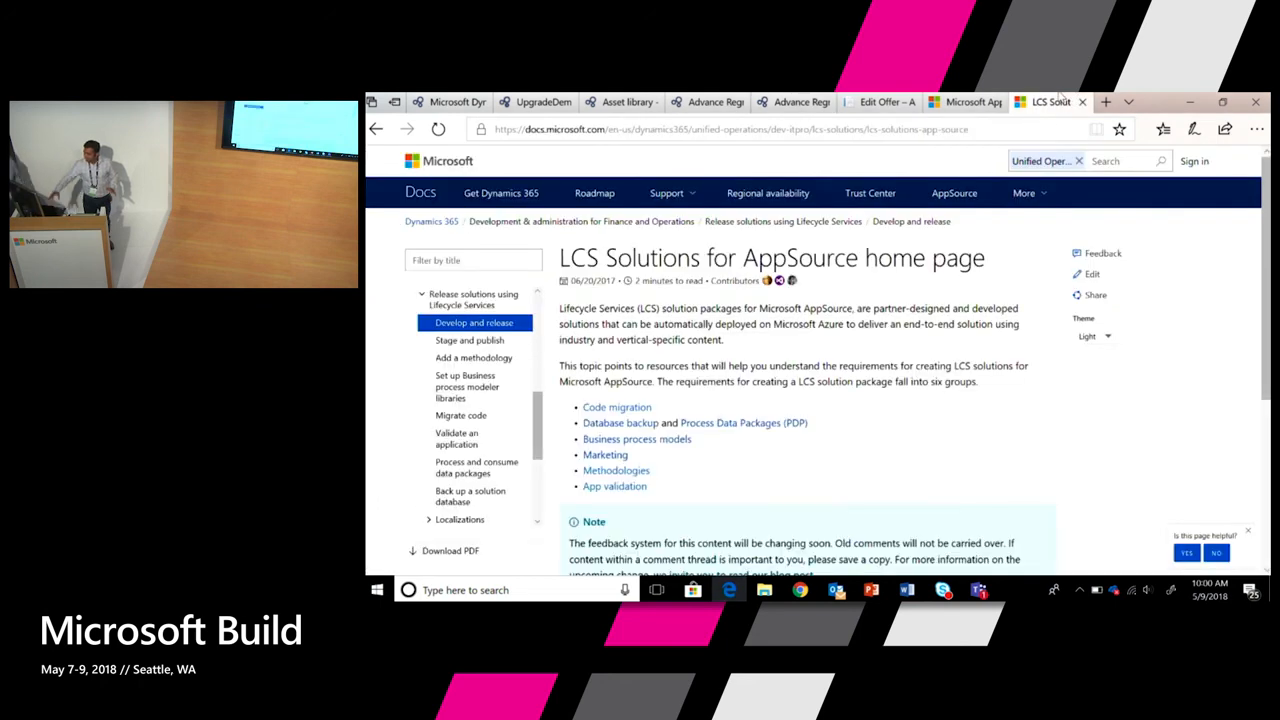